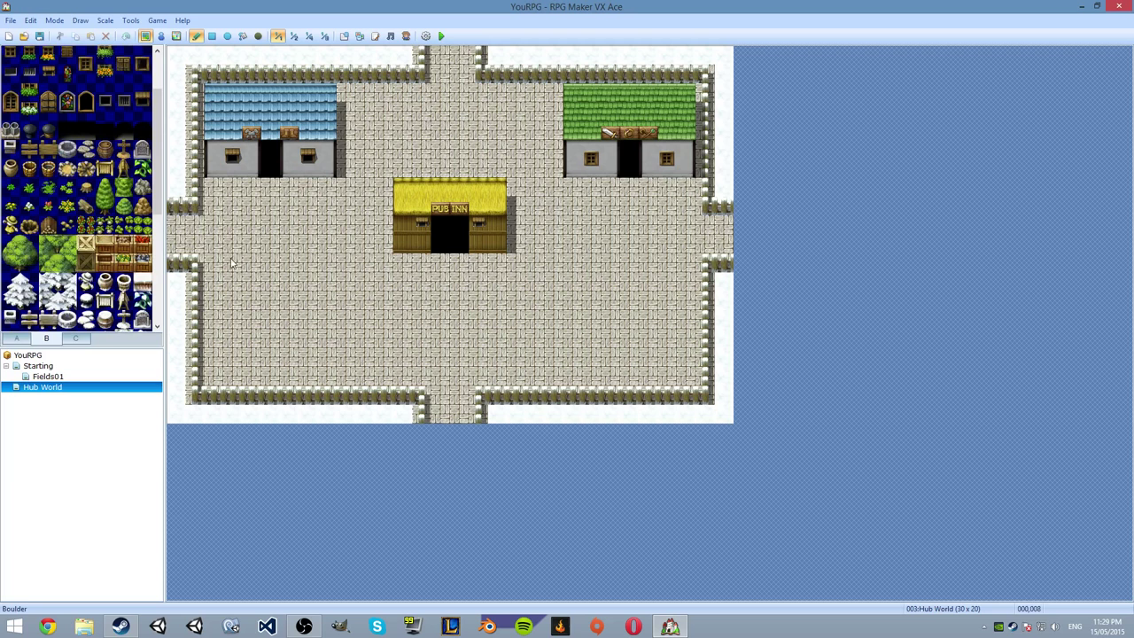
- Paint roof thatch over the old PUB INN sign and place window tiles on the inn's front wall
{"action": "scroll", "scroll_direction": "down", "scroll_amount": 3}
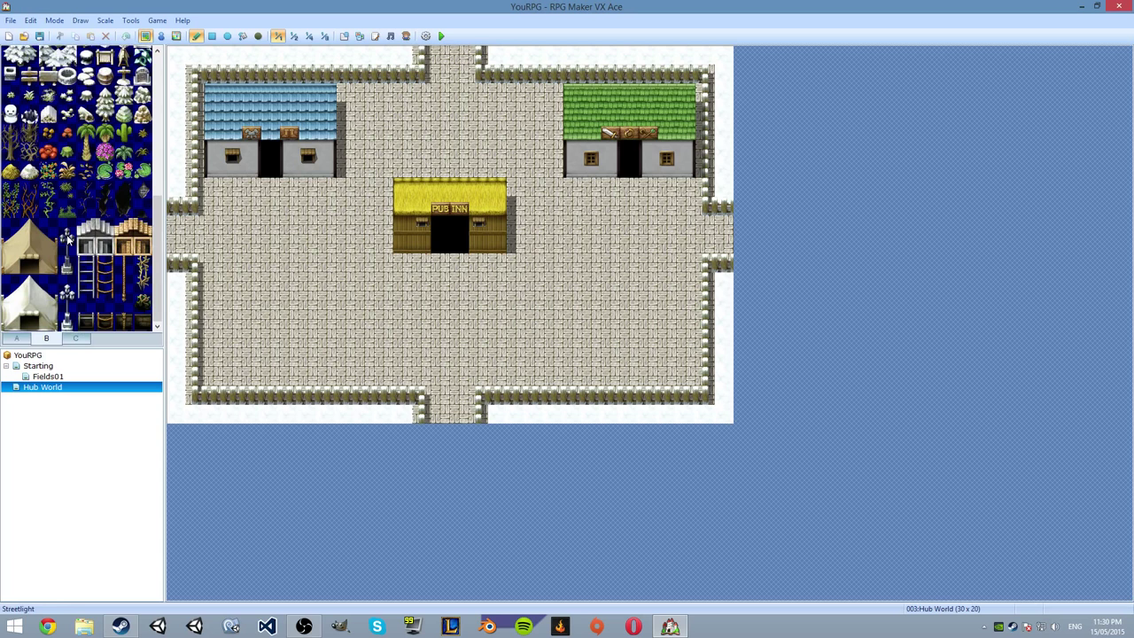
{"action": "scroll", "scroll_direction": "down", "scroll_amount": 3}
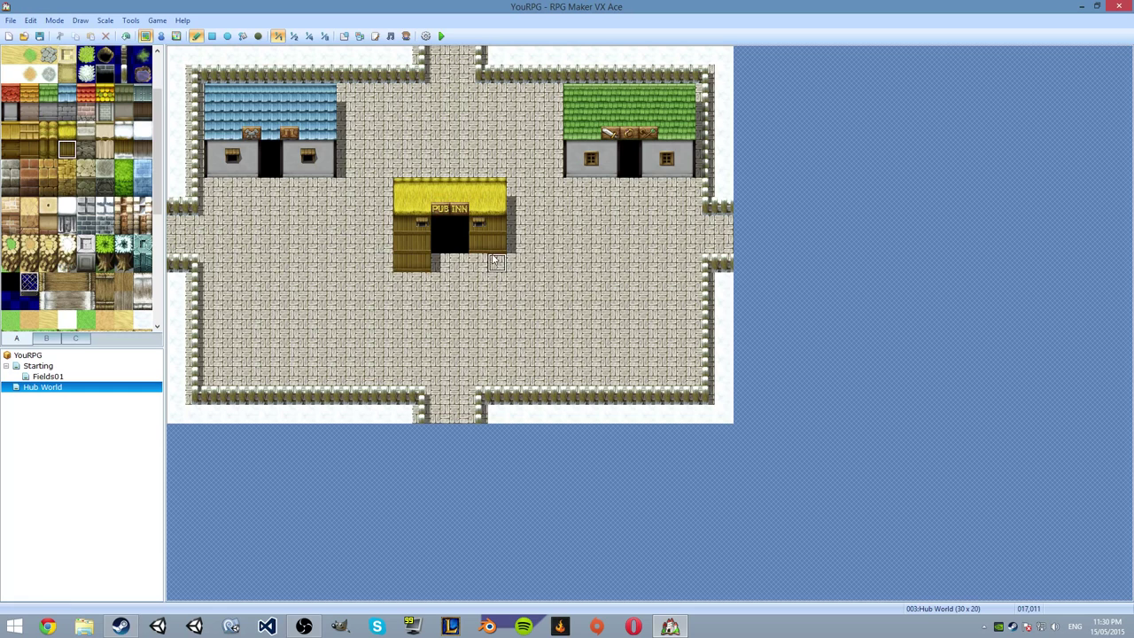
{"action": "left_click", "coordinate": [403, 205]}
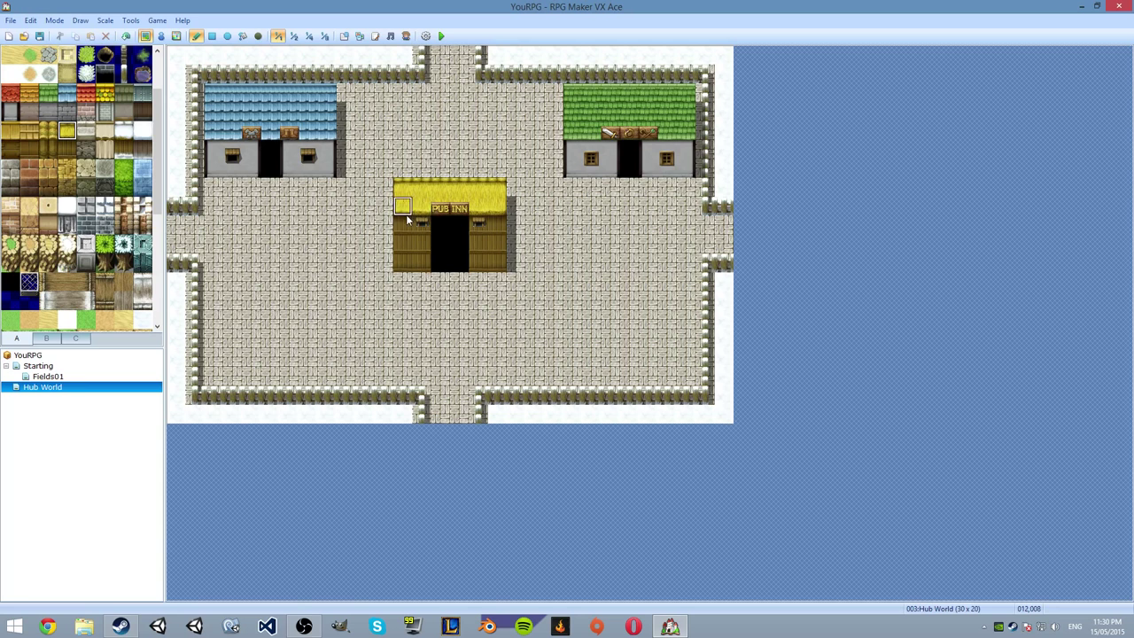
{"action": "left_click", "coordinate": [46, 338]}
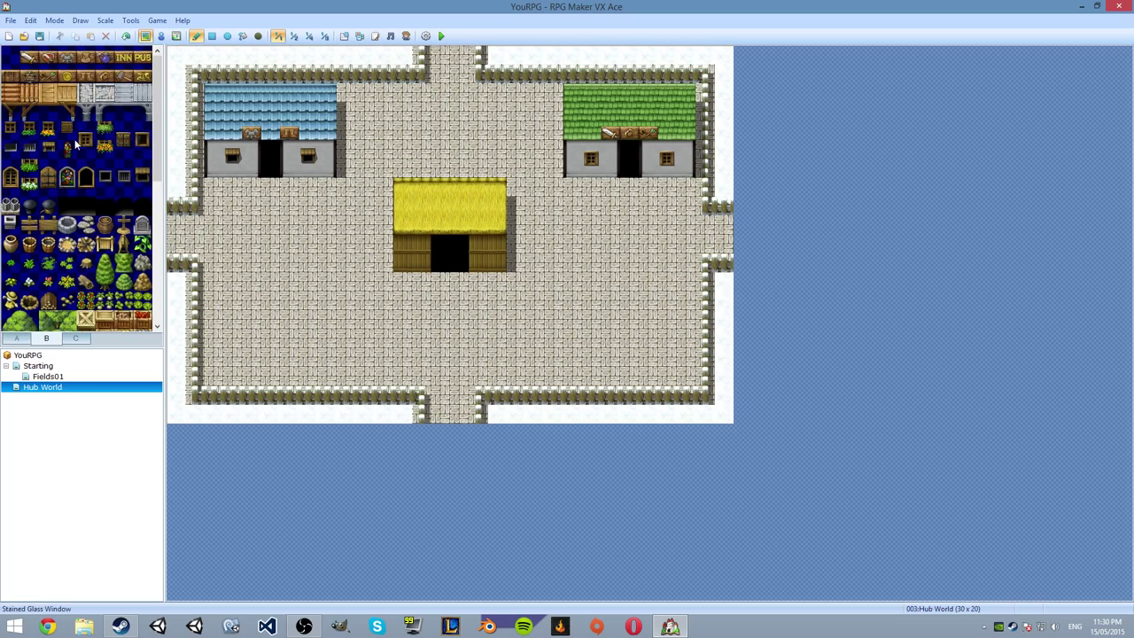
{"action": "left_click", "coordinate": [86, 131]}
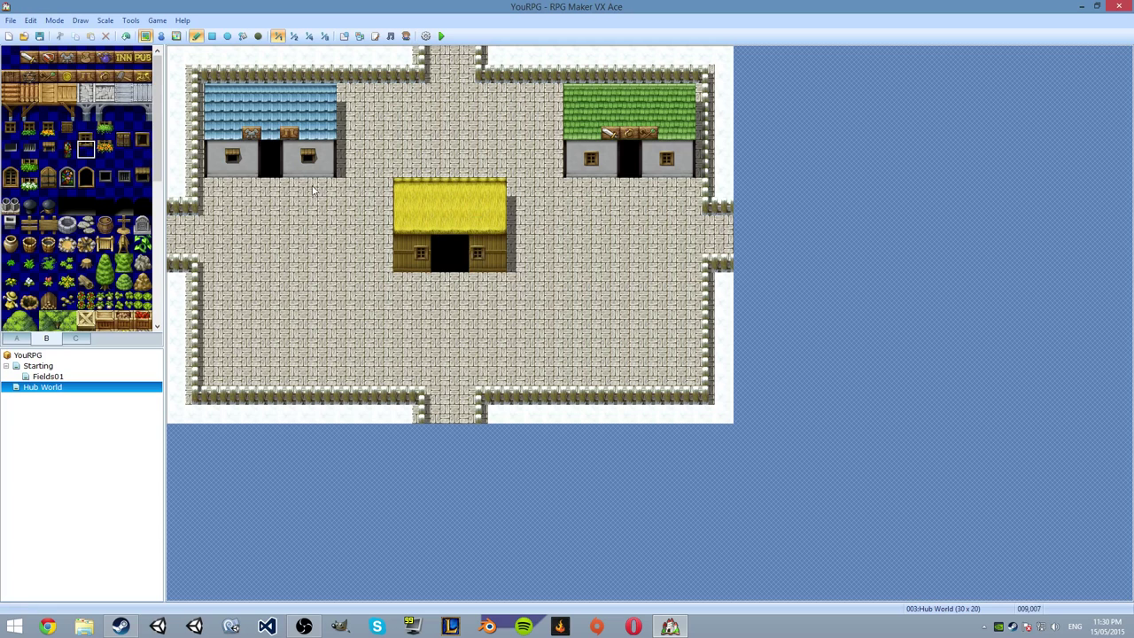
{"action": "left_click", "coordinate": [382, 337]}
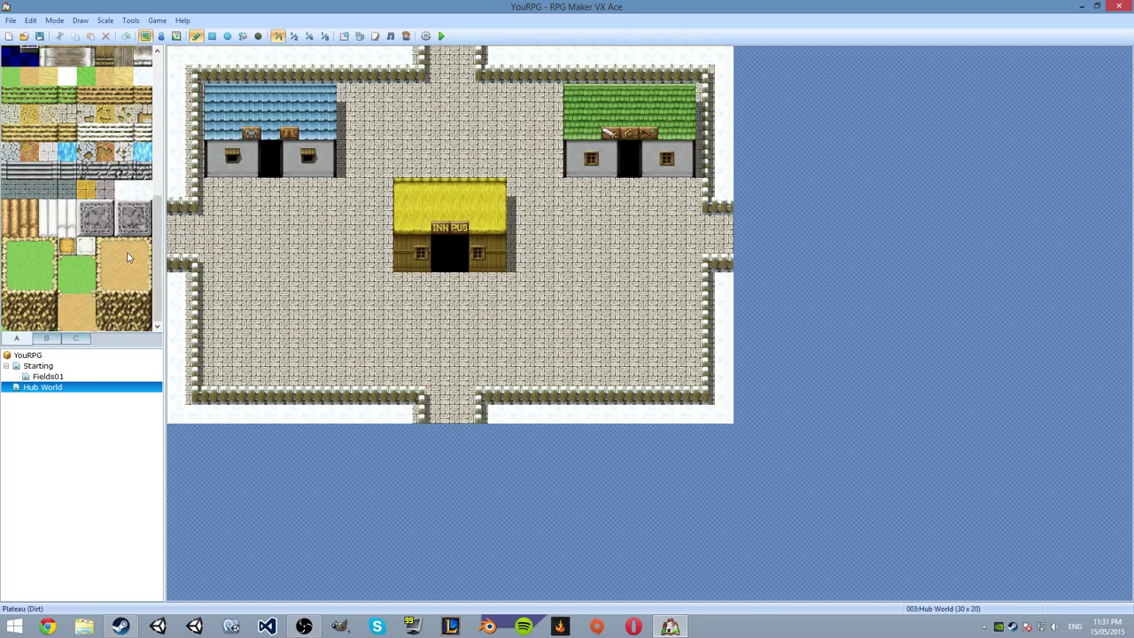
- Pick the INN PUB sign tiles in tileset tab B for the inn's front wall
{"action": "left_click", "coordinate": [46, 338]}
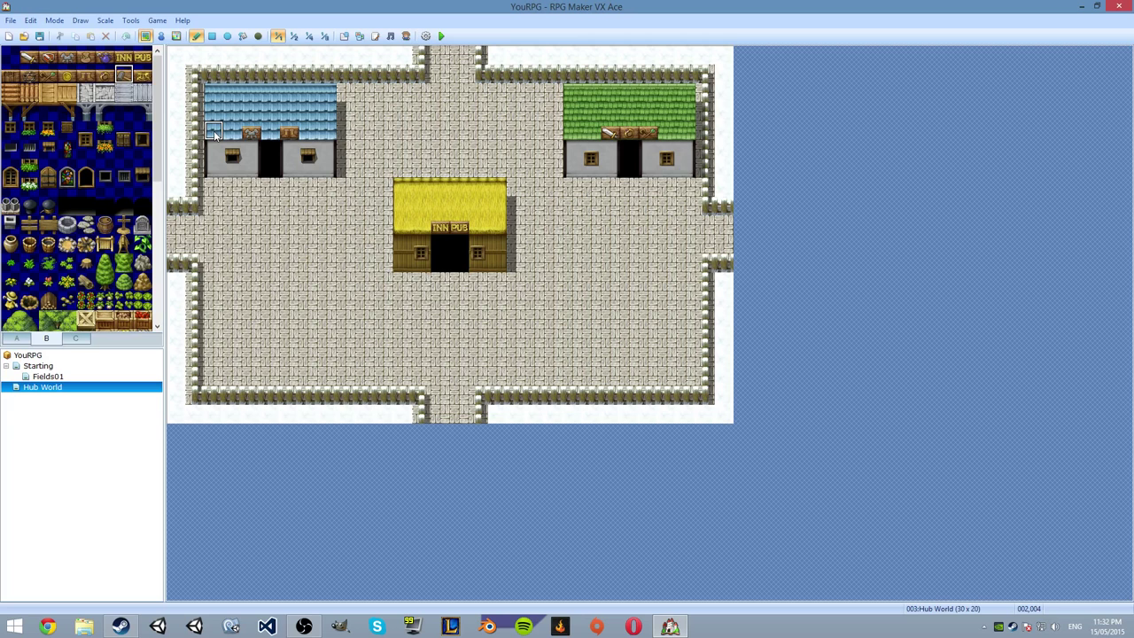
- Paint an orange roof and plain grey wall block in the map's lower-left corner
{"action": "left_click", "coordinate": [16, 337]}
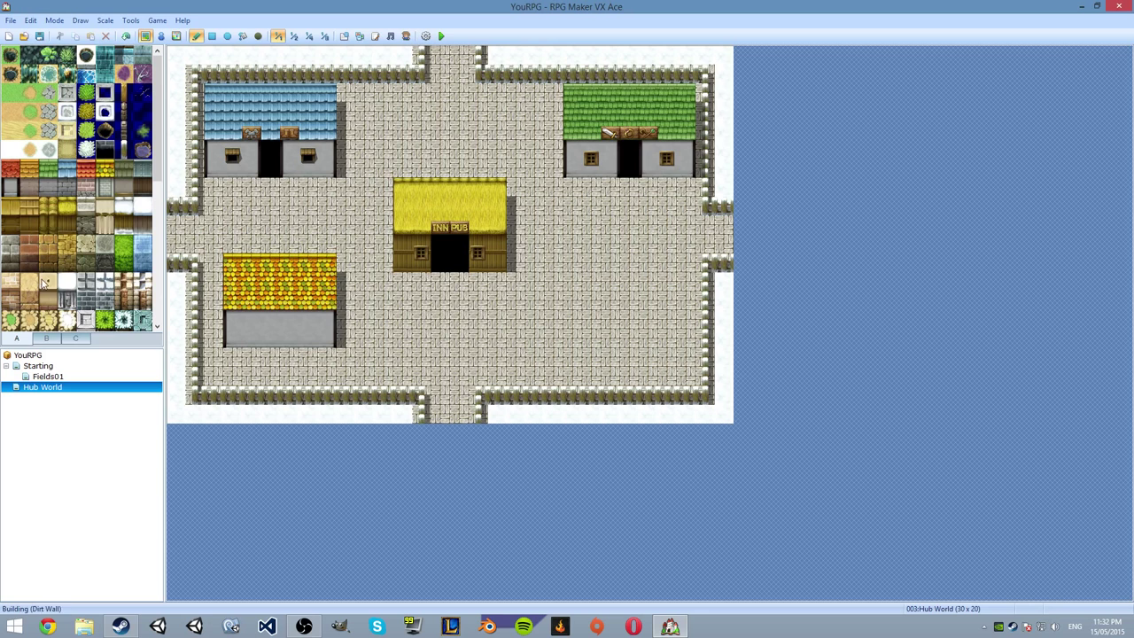
{"action": "scroll", "scroll_direction": "down", "scroll_amount": 3}
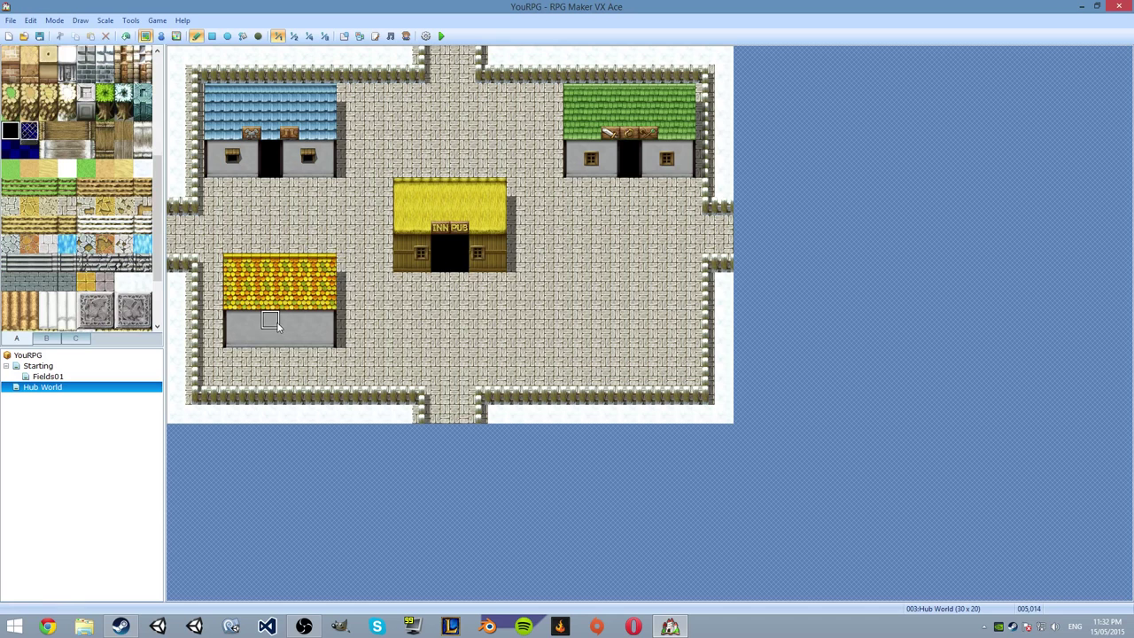
{"action": "left_click", "coordinate": [46, 337]}
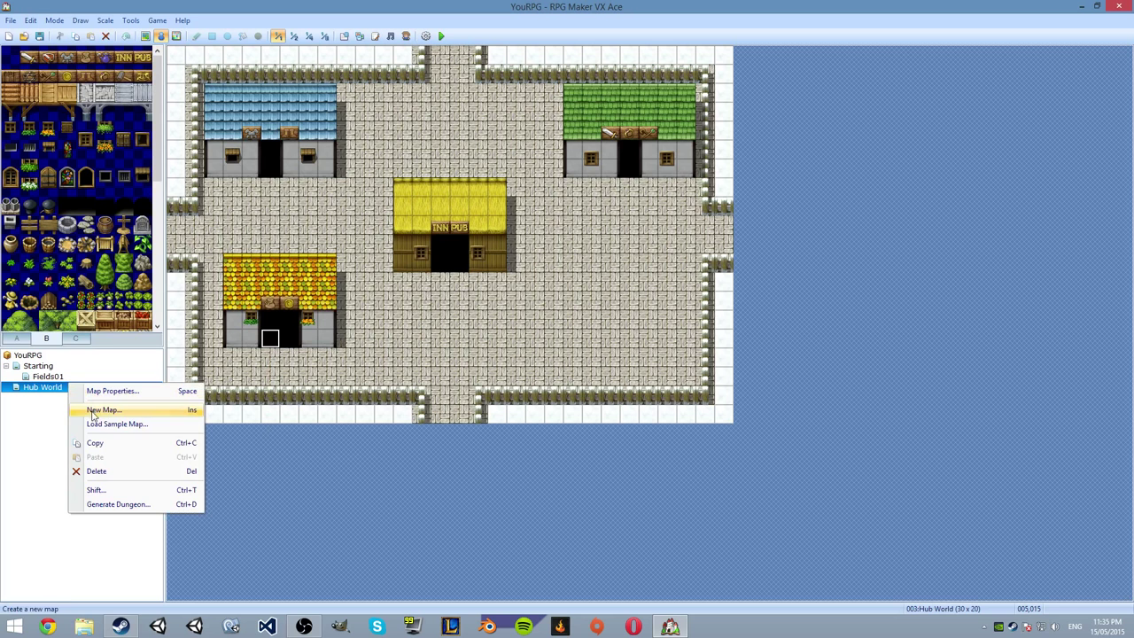
- Use Load Sample Map and preview the shop interior samples to bring in an Items Shop map
{"action": "left_click", "coordinate": [116, 424]}
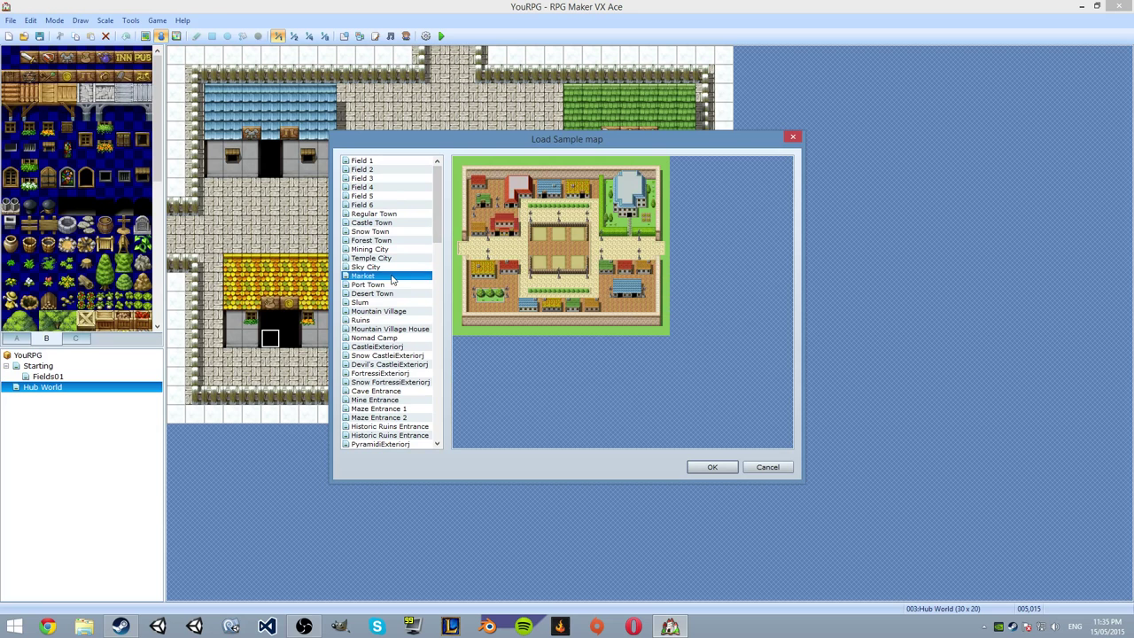
{"action": "scroll", "scroll_direction": "down", "scroll_amount": 3}
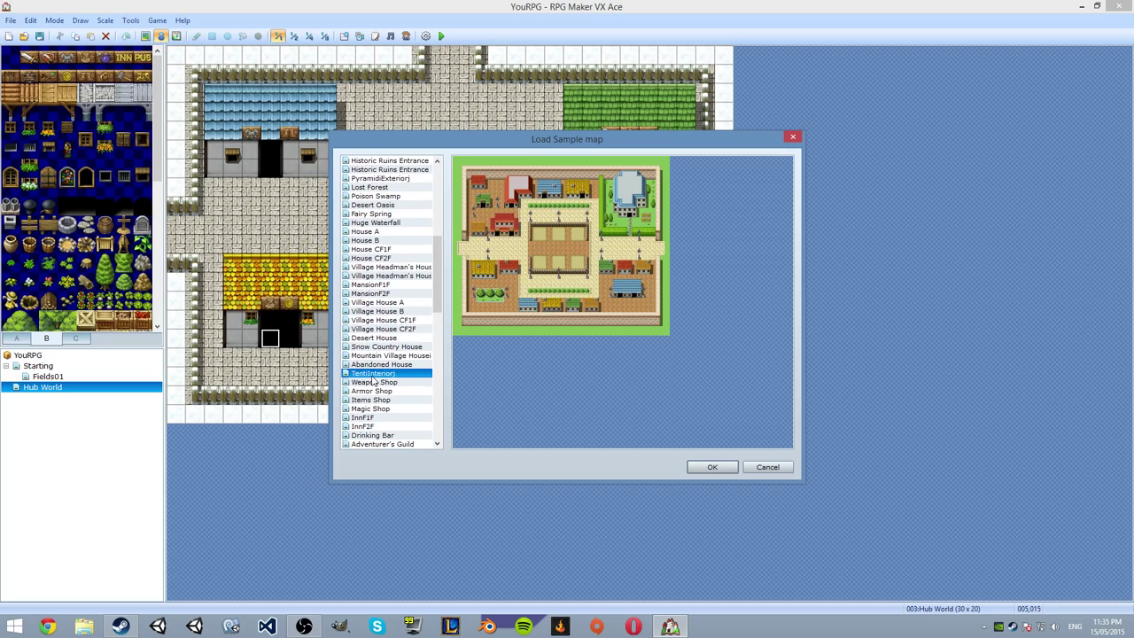
{"action": "left_click", "coordinate": [372, 390]}
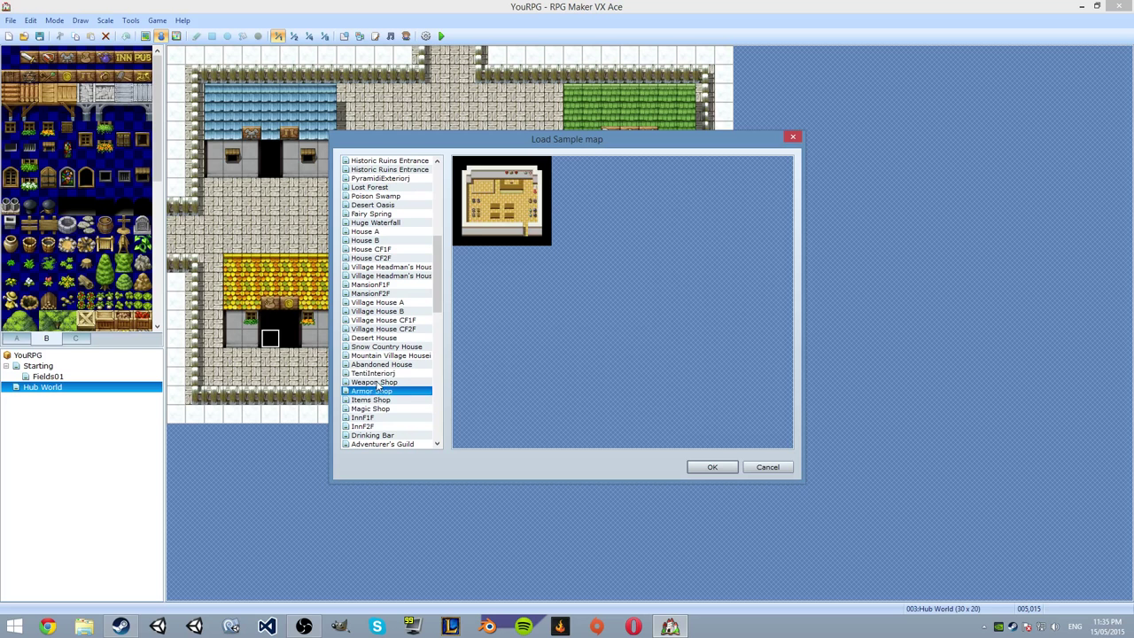
{"action": "left_click", "coordinate": [711, 467]}
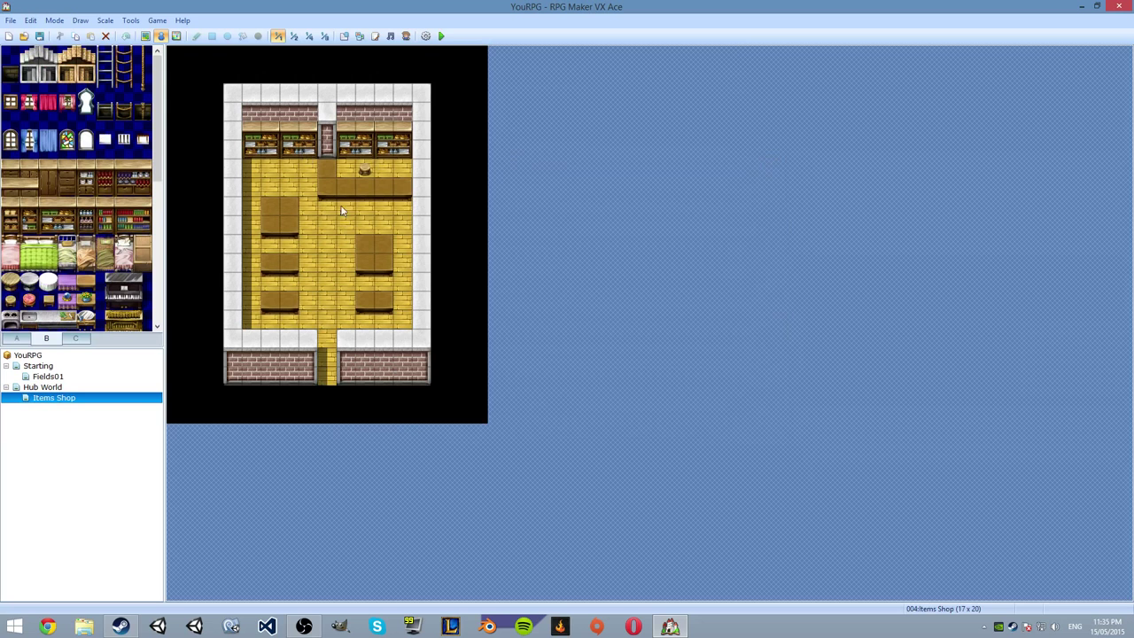
- Right-click the orange-roofed building's doorway tile on Hub World to bring up event options
{"action": "right_click", "coordinate": [288, 335]}
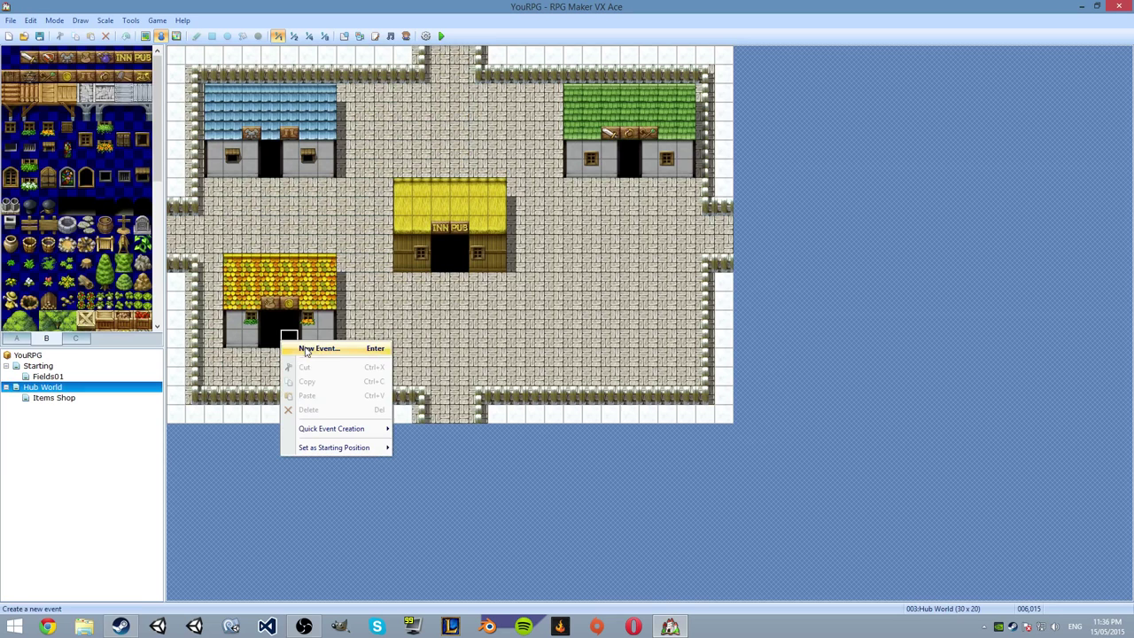
- Create a Quick Transfer event at the shop doorway leading to an arrival tile inside Items Shop
{"action": "left_click", "coordinate": [334, 446]}
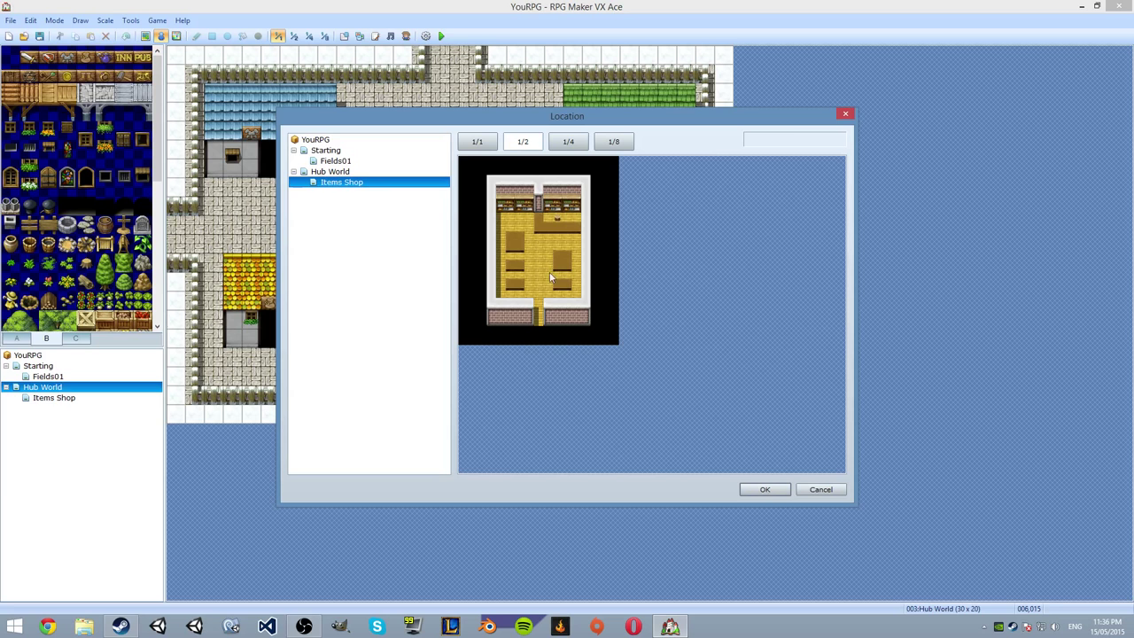
{"action": "left_click", "coordinate": [476, 141]}
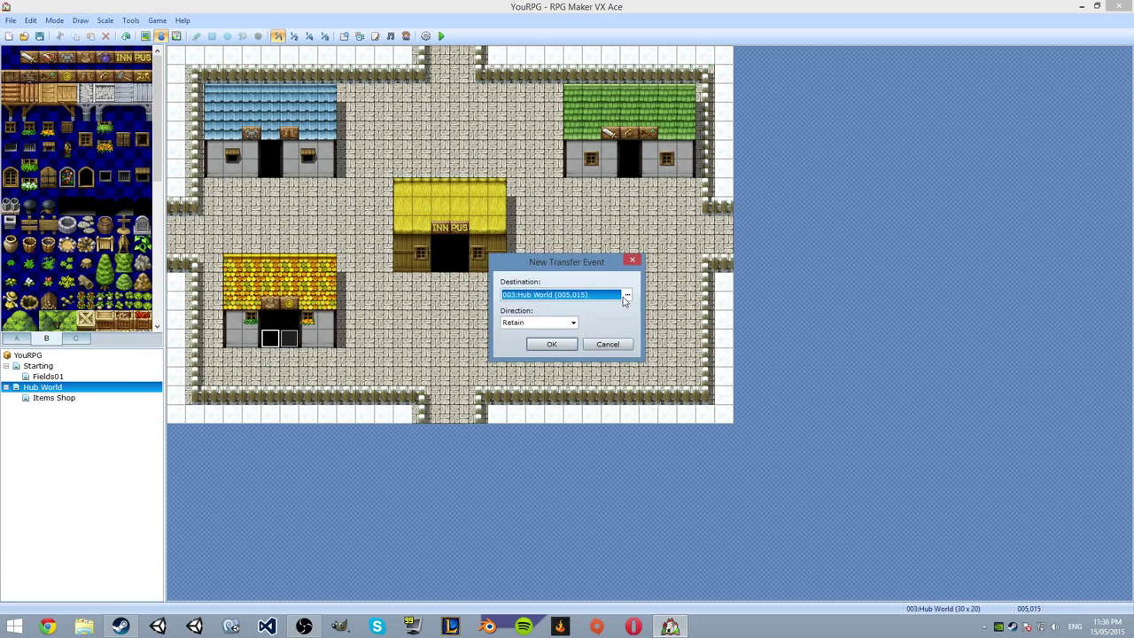
- Set the exit transfer's destination to Hub World (006,015) with Direction set to Retain
{"action": "left_click", "coordinate": [573, 322]}
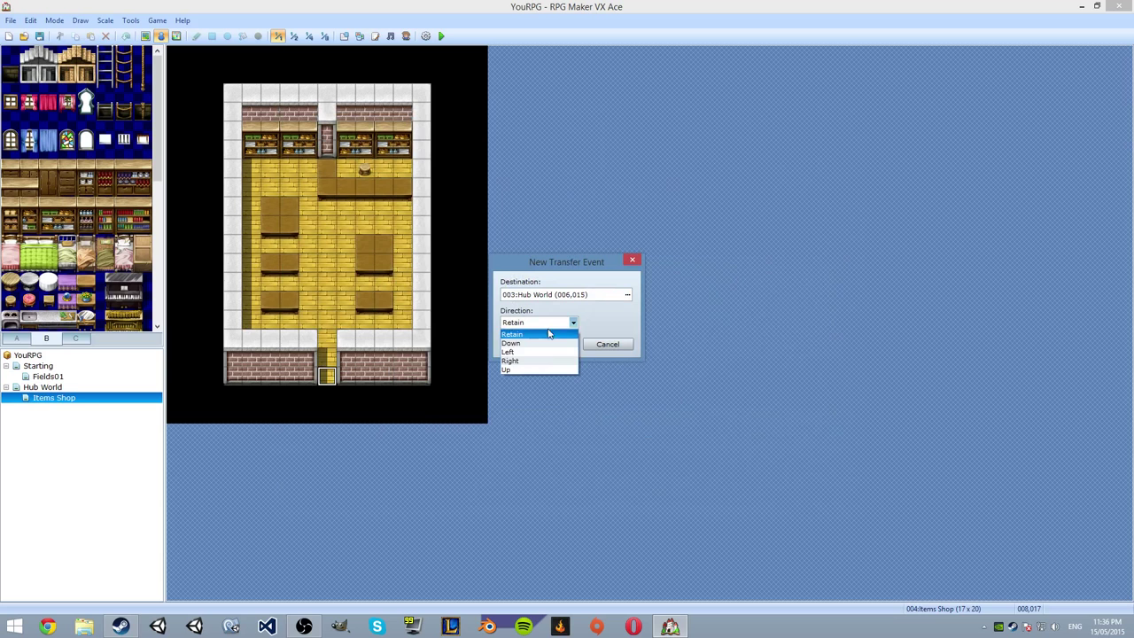
{"action": "left_click", "coordinate": [511, 333]}
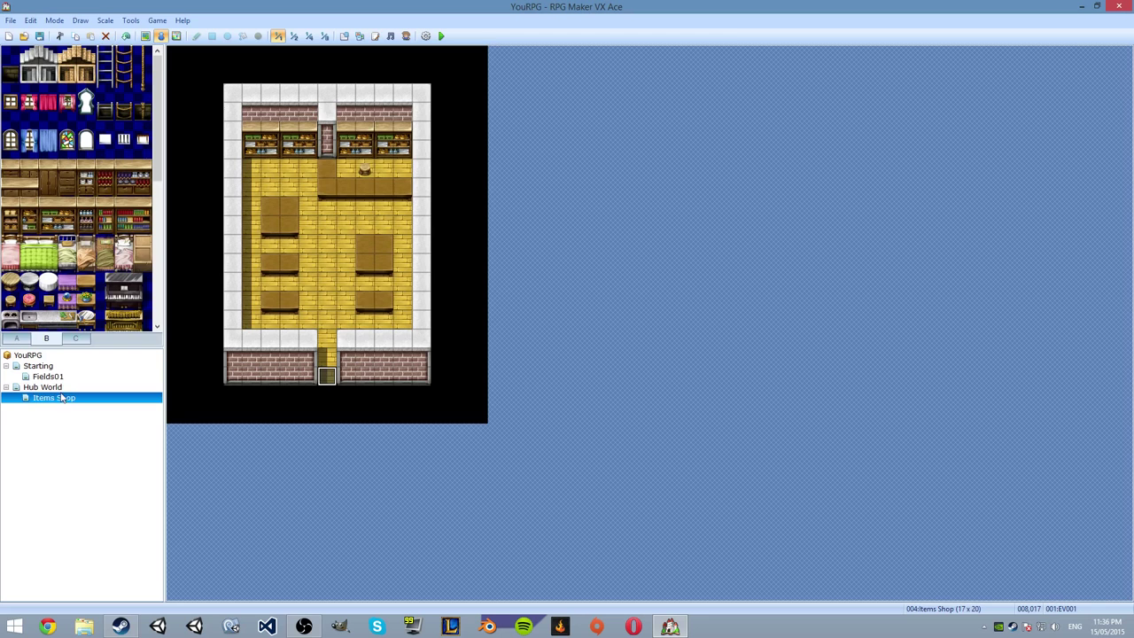
{"action": "left_click", "coordinate": [43, 387]}
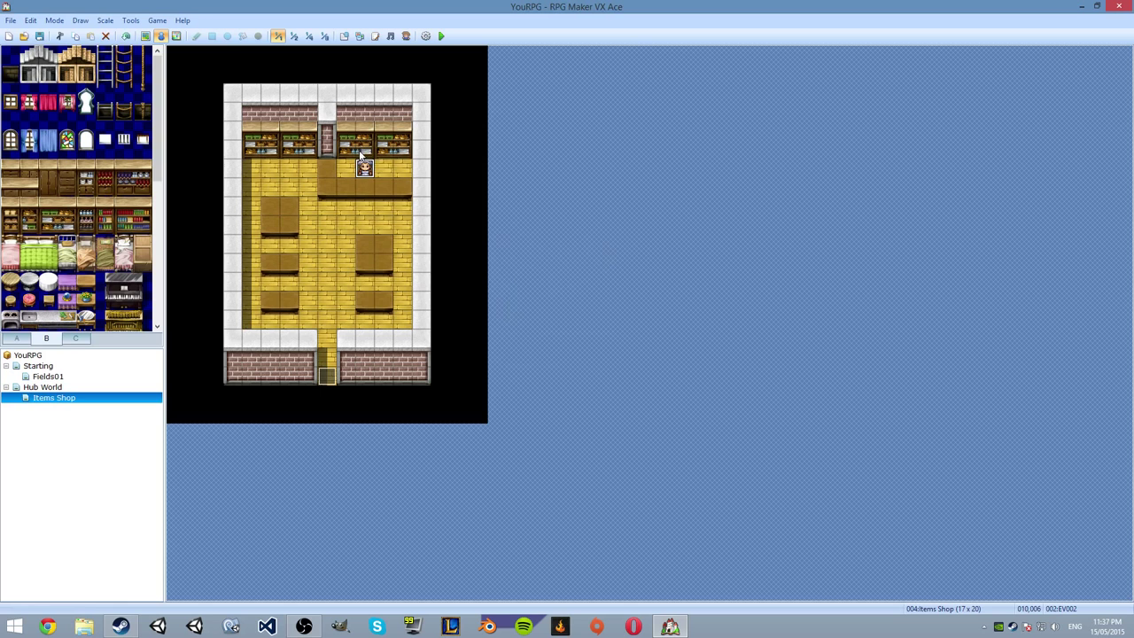
- Inspect counter event EV002 and its inn-style paid-rest commands, then close it
{"action": "double_click", "coordinate": [365, 169]}
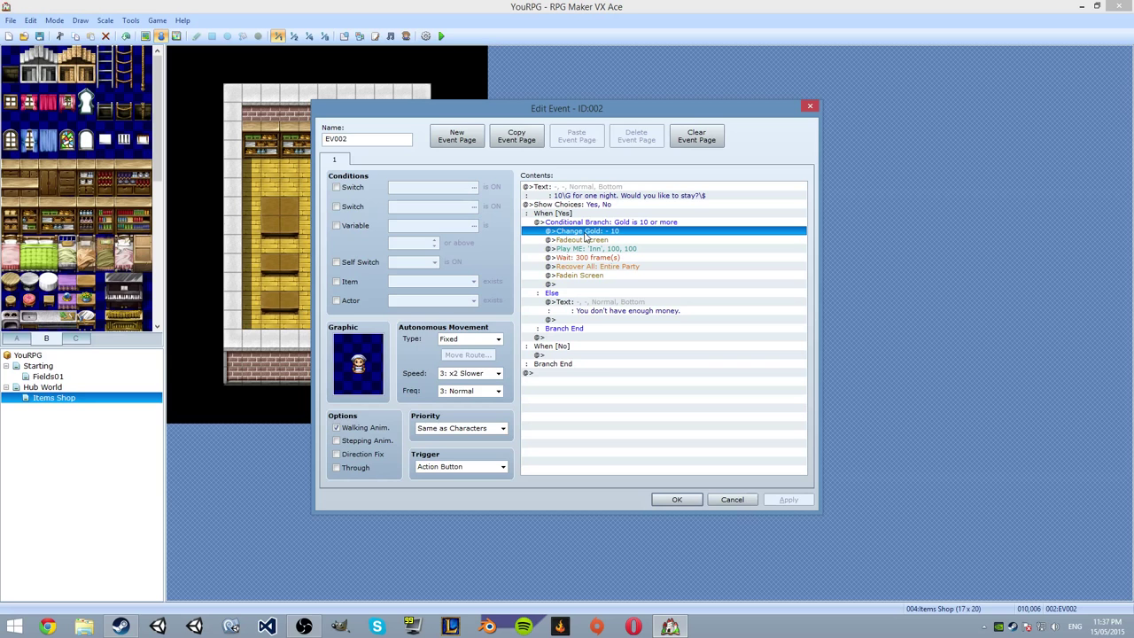
{"action": "left_click", "coordinate": [580, 274]}
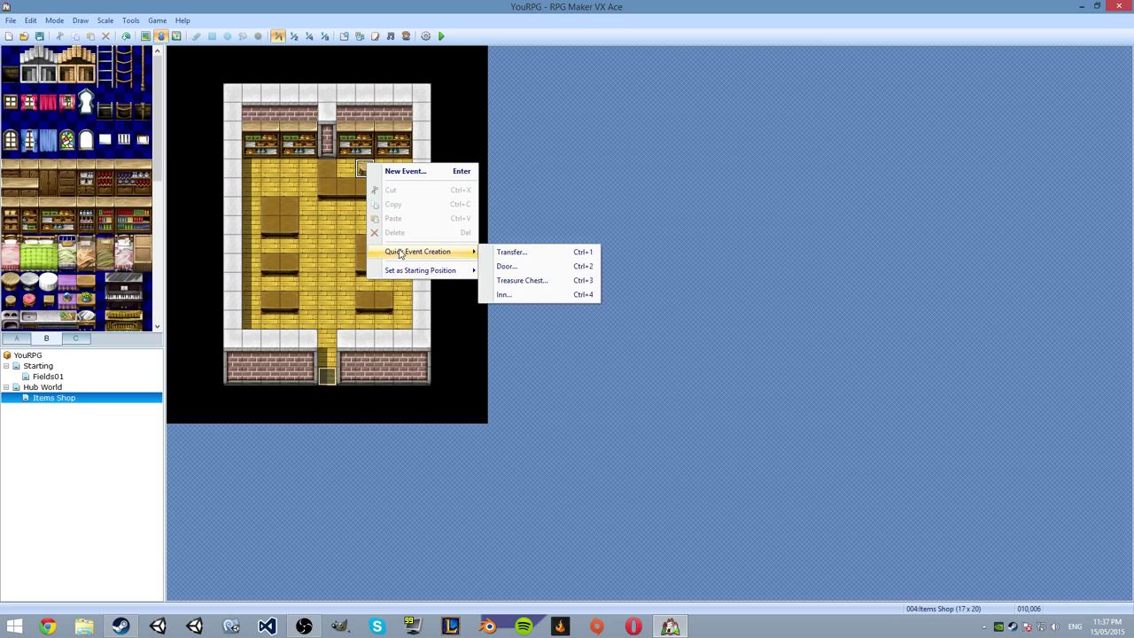
- Add Shop Processing to the new counter event, selling 001:Potion at the standard price
{"action": "left_click", "coordinate": [405, 171]}
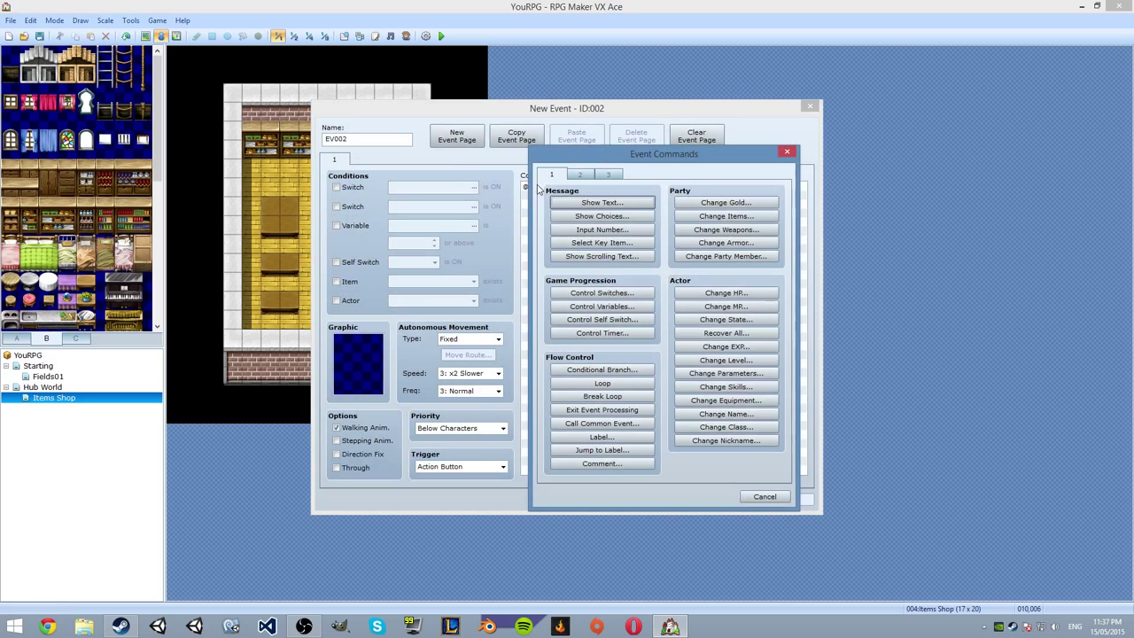
{"action": "left_click", "coordinate": [579, 174]}
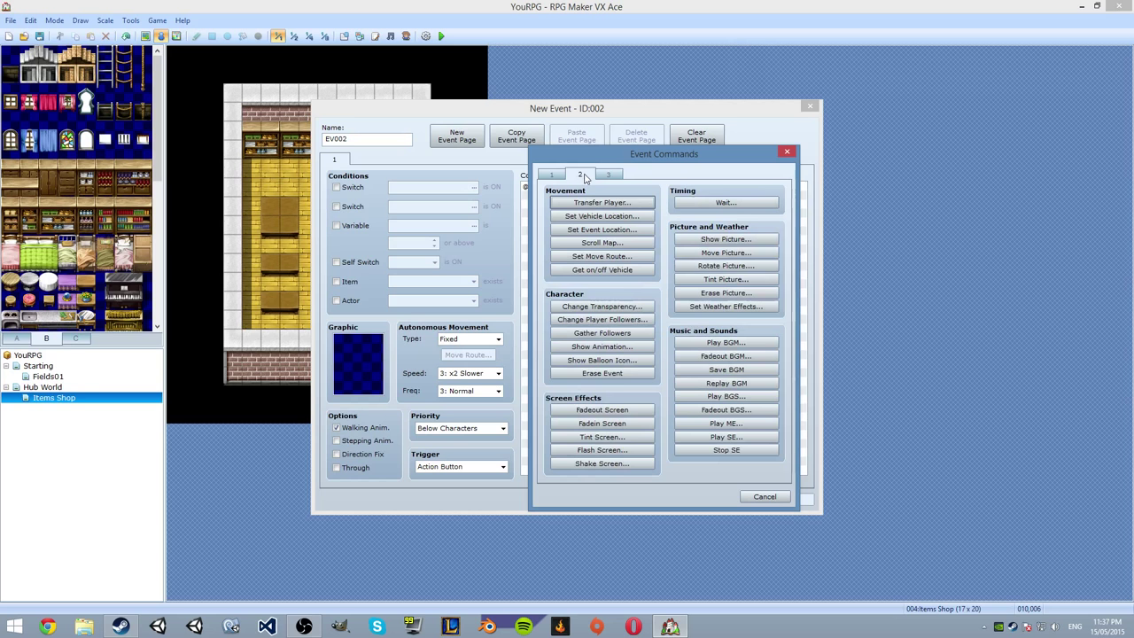
{"action": "left_click", "coordinate": [601, 215]}
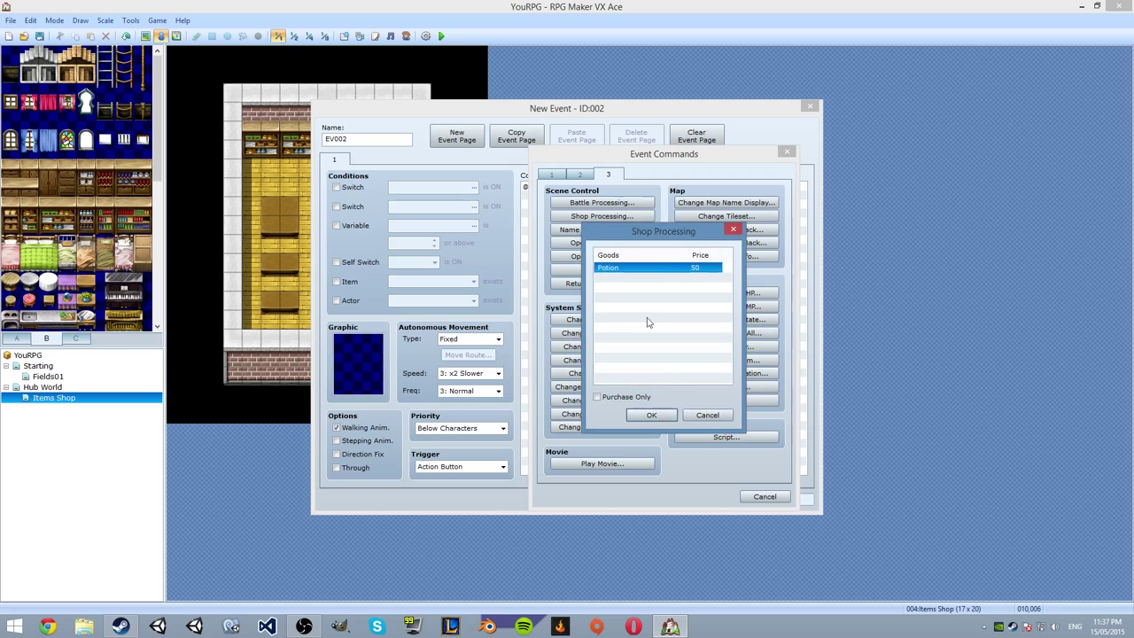
{"action": "double_click", "coordinate": [647, 268]}
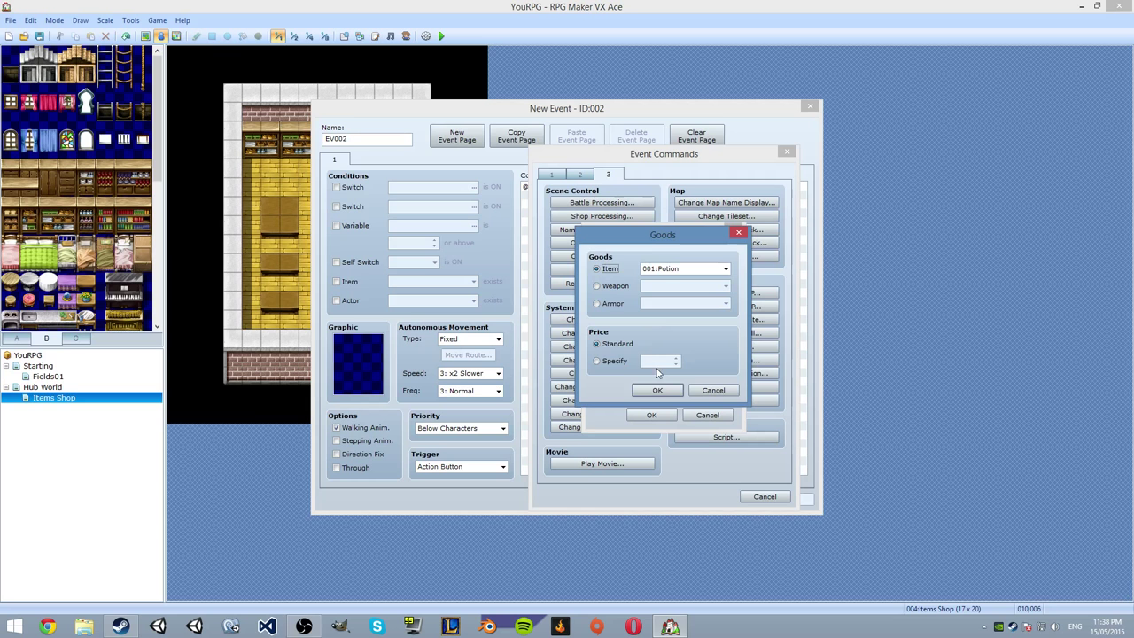
{"action": "left_click", "coordinate": [657, 390]}
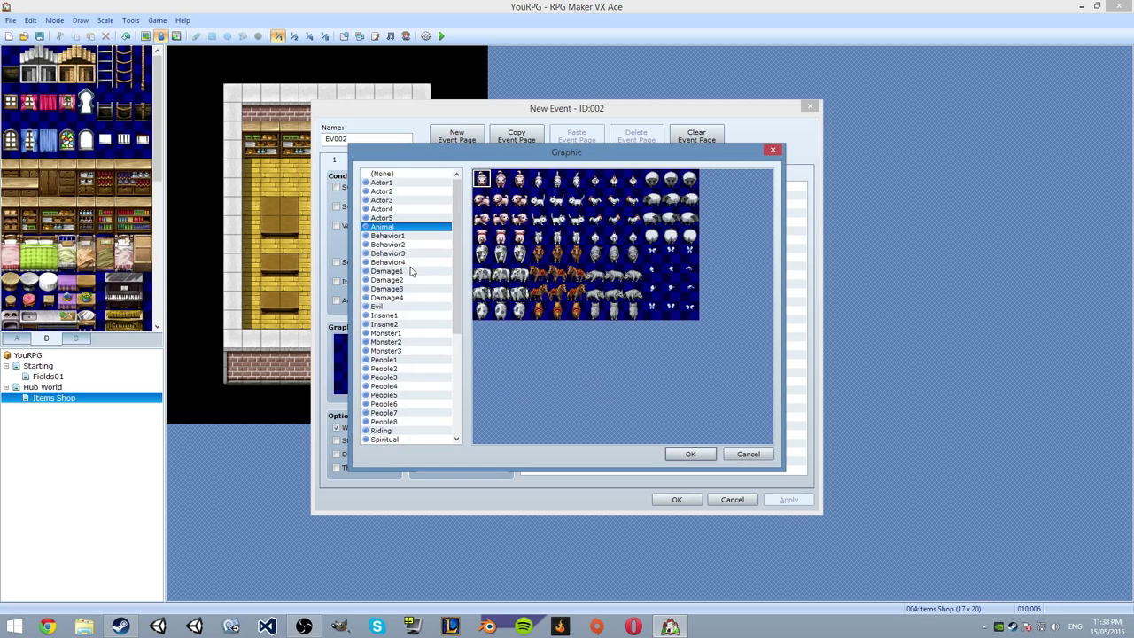
- Choose a character sprite image for the shop counter event
{"action": "left_click", "coordinate": [690, 453]}
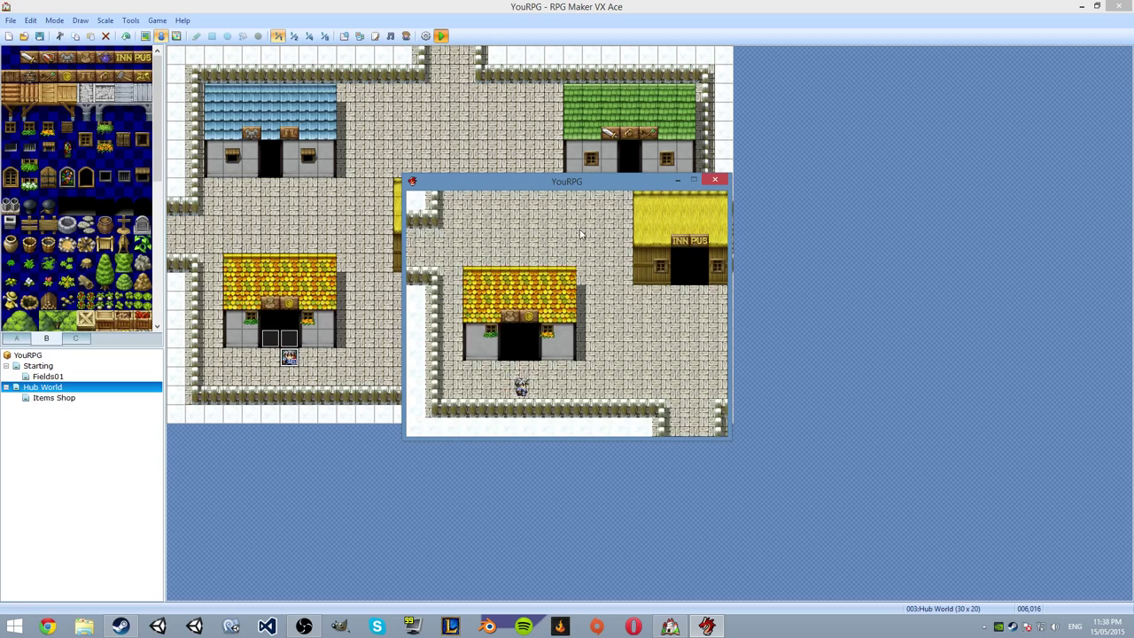
- Close the YouRPG playtest window, returning to the Hub World map
{"action": "left_click", "coordinate": [714, 179]}
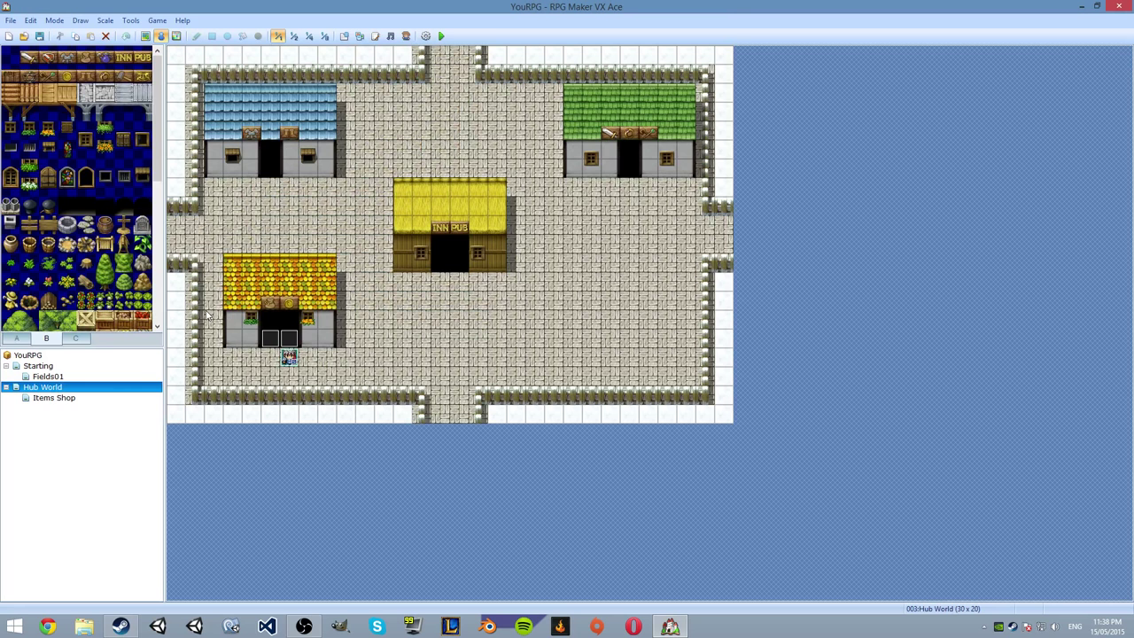
- Pick the snow ground tile from tileset tab A for the area outside the town walls
{"action": "left_click", "coordinate": [38, 365]}
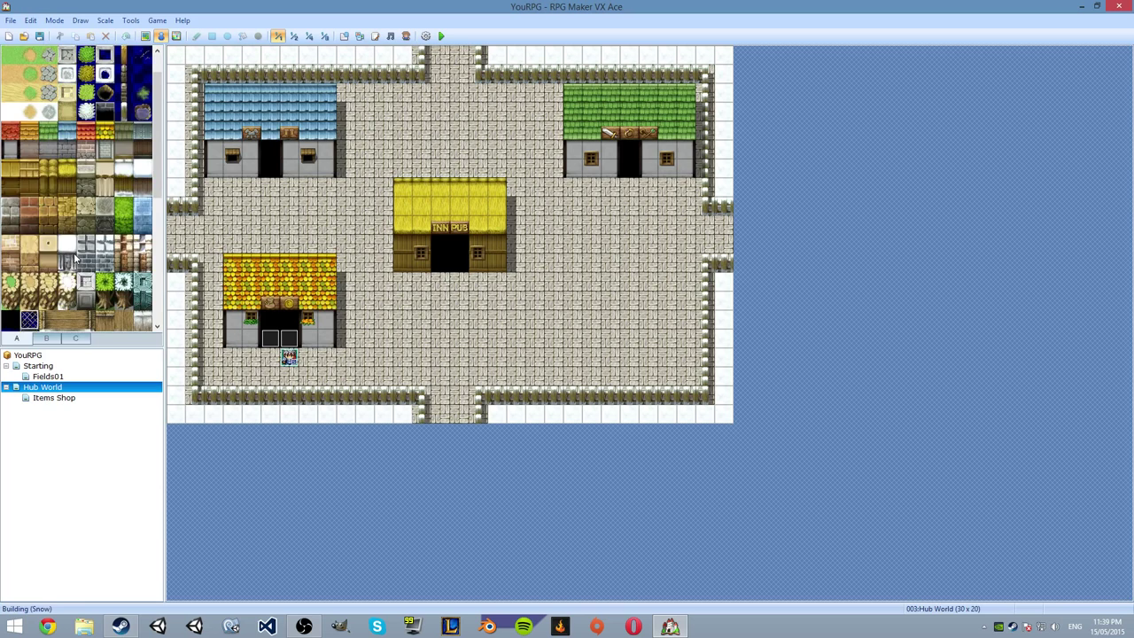
{"action": "left_click", "coordinate": [161, 35]}
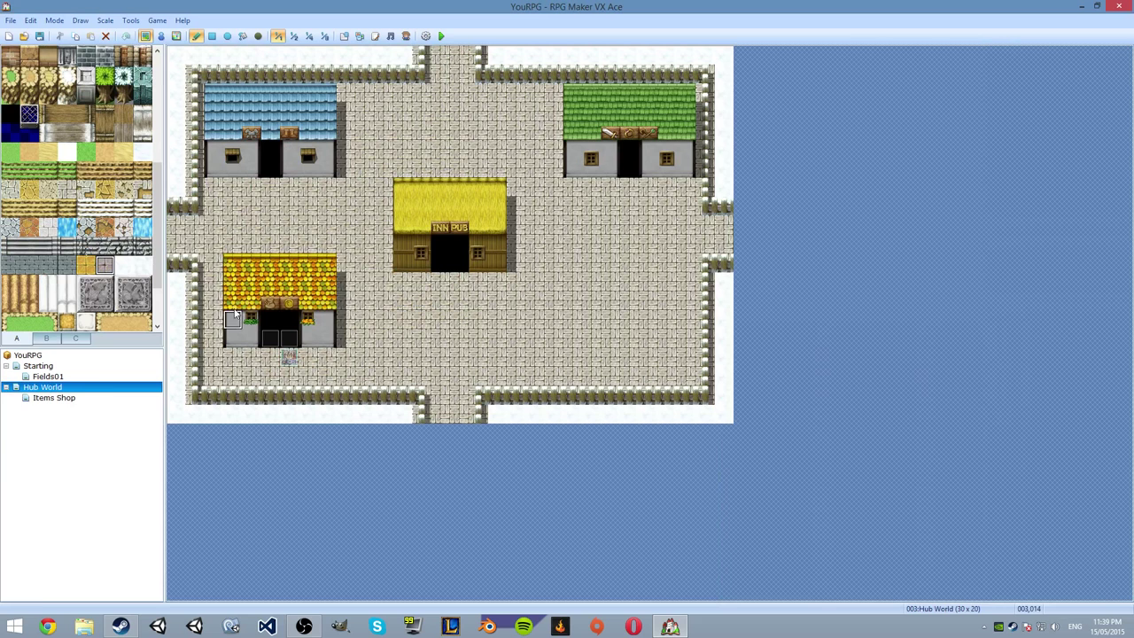
- Place an Entrance (Top Half) tile at the orange house door and start a playtest
{"action": "left_click", "coordinate": [46, 339]}
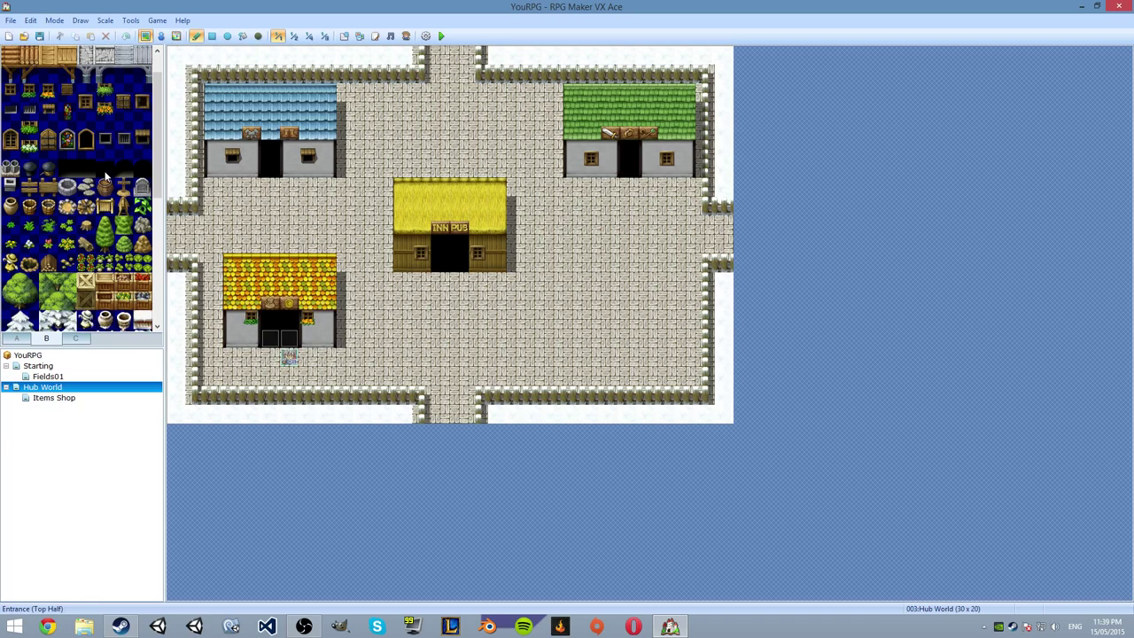
{"action": "left_click", "coordinate": [141, 168]}
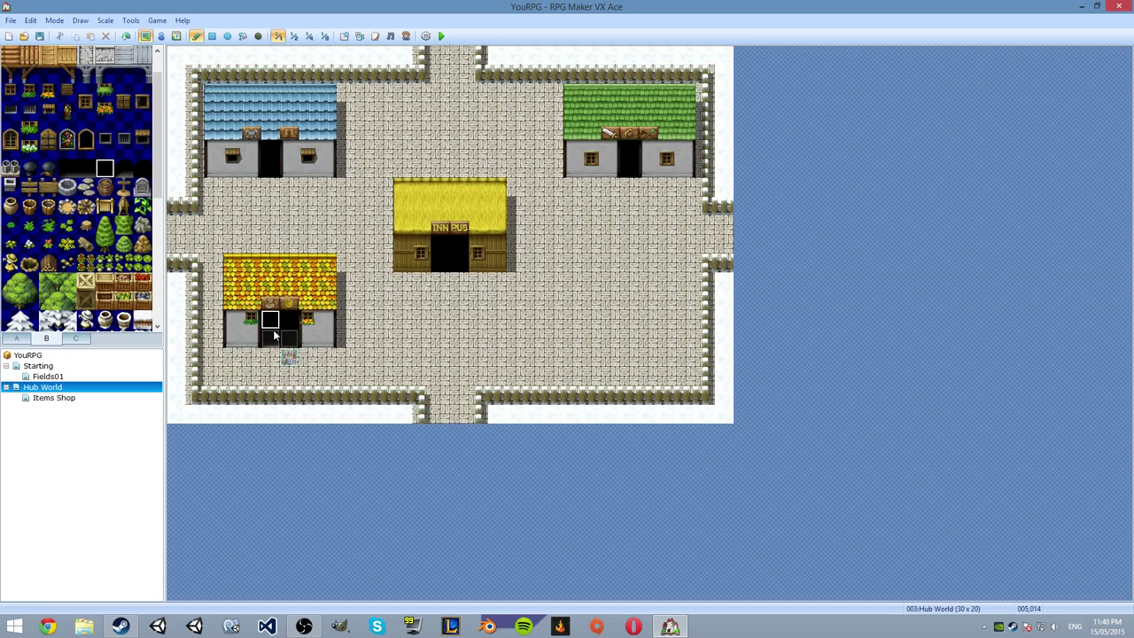
{"action": "left_click", "coordinate": [440, 35]}
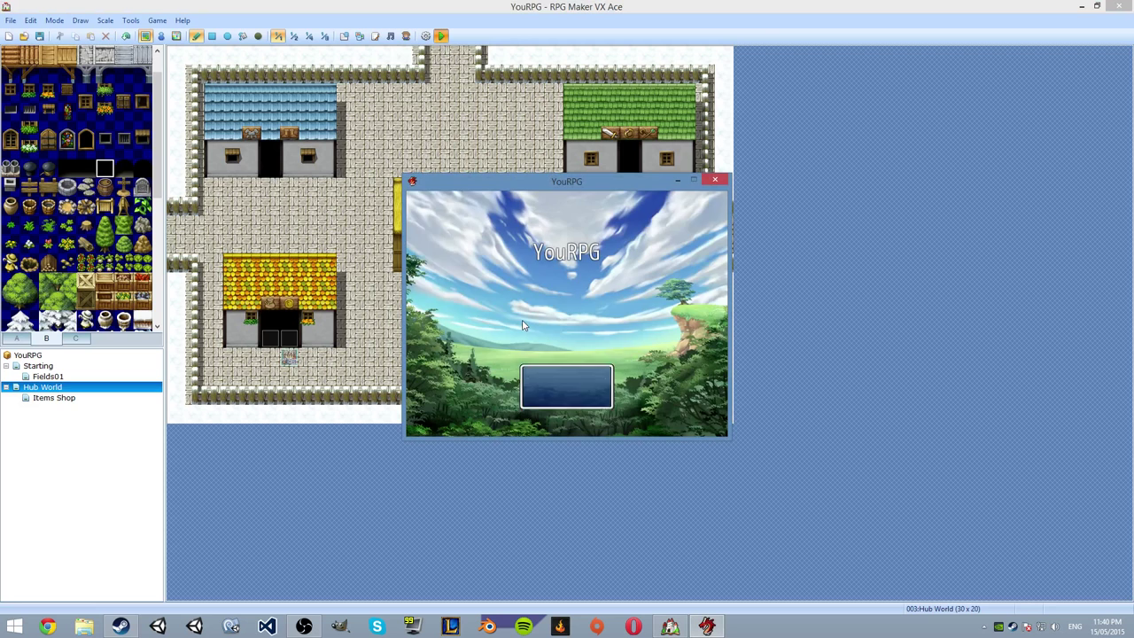
- Close the running playtest and relaunch the game for another test
{"action": "left_click", "coordinate": [715, 180]}
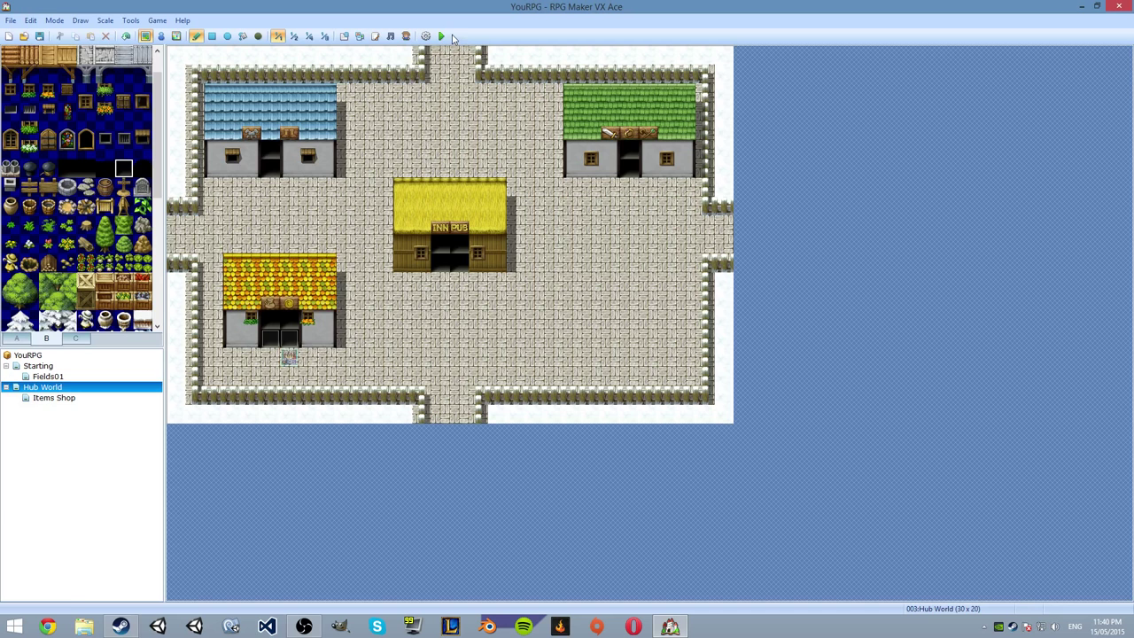
{"action": "left_click", "coordinate": [440, 37]}
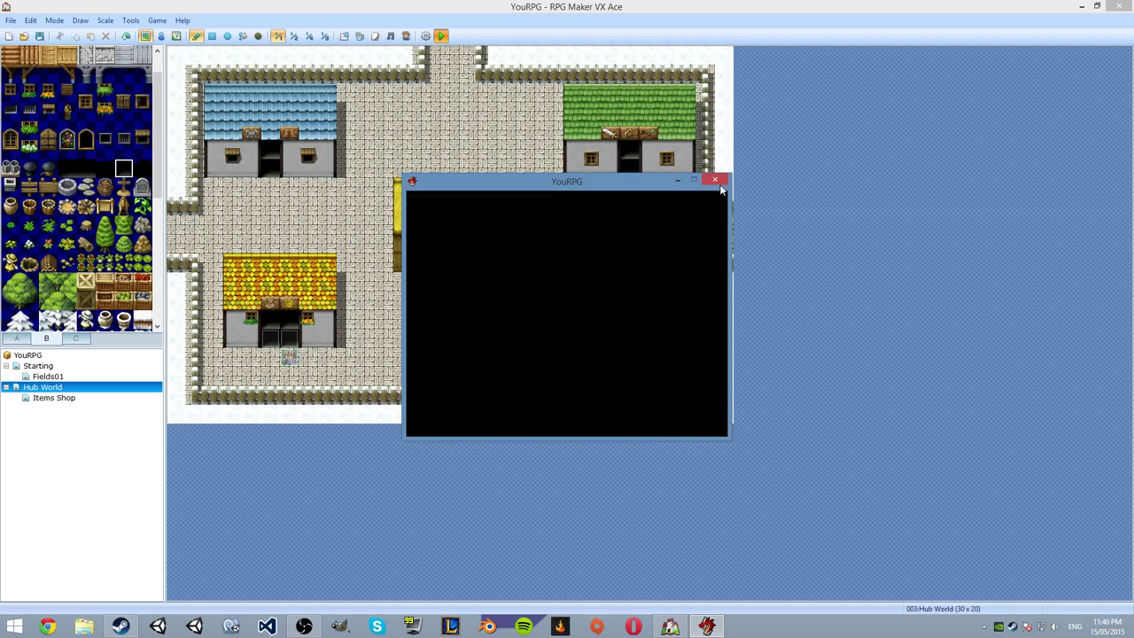
- Close the playtest and add an entrance tile to the blue house's doorway
{"action": "left_click", "coordinate": [715, 180]}
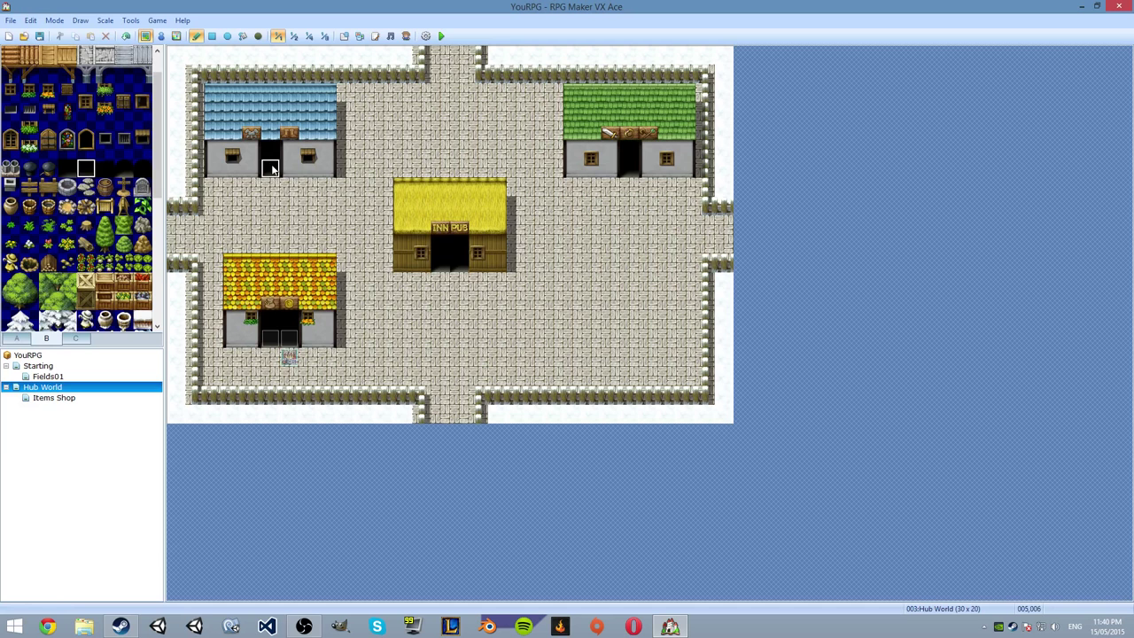
{"action": "left_click", "coordinate": [440, 36]}
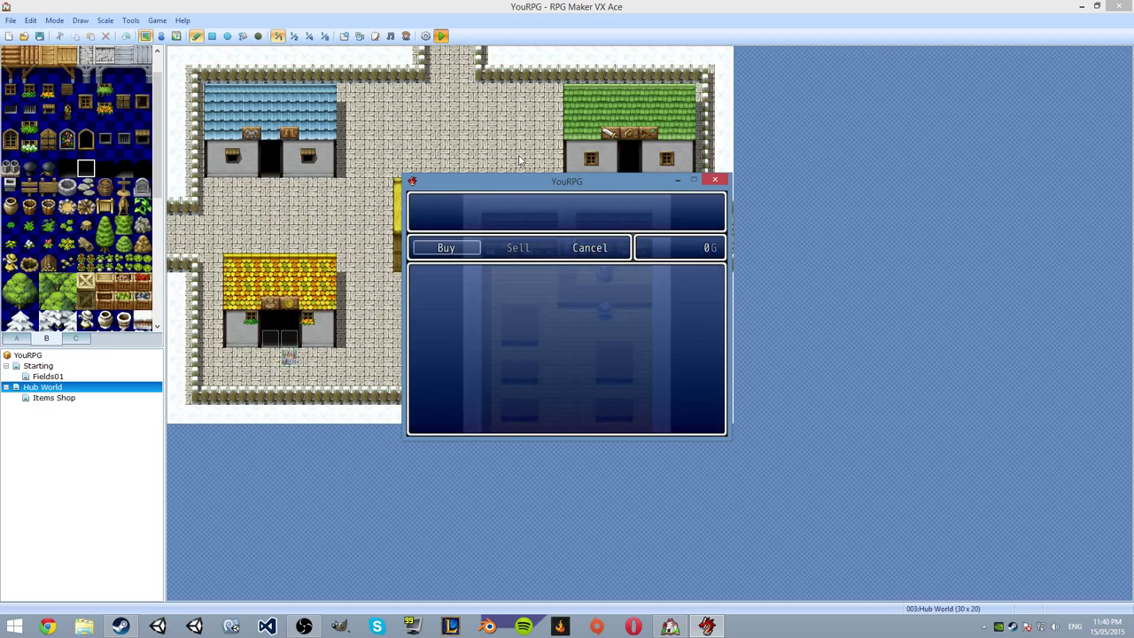
- Close the playtest and toggle the shopkeeper event's walking animation
{"action": "left_click", "coordinate": [517, 247]}
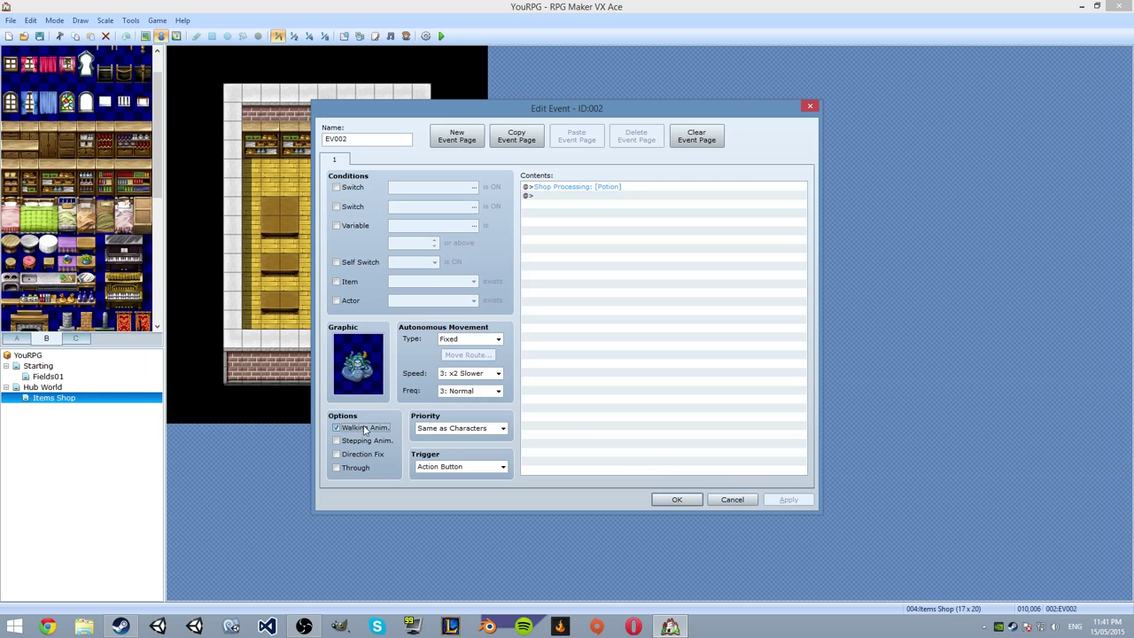
{"action": "left_click", "coordinate": [675, 499]}
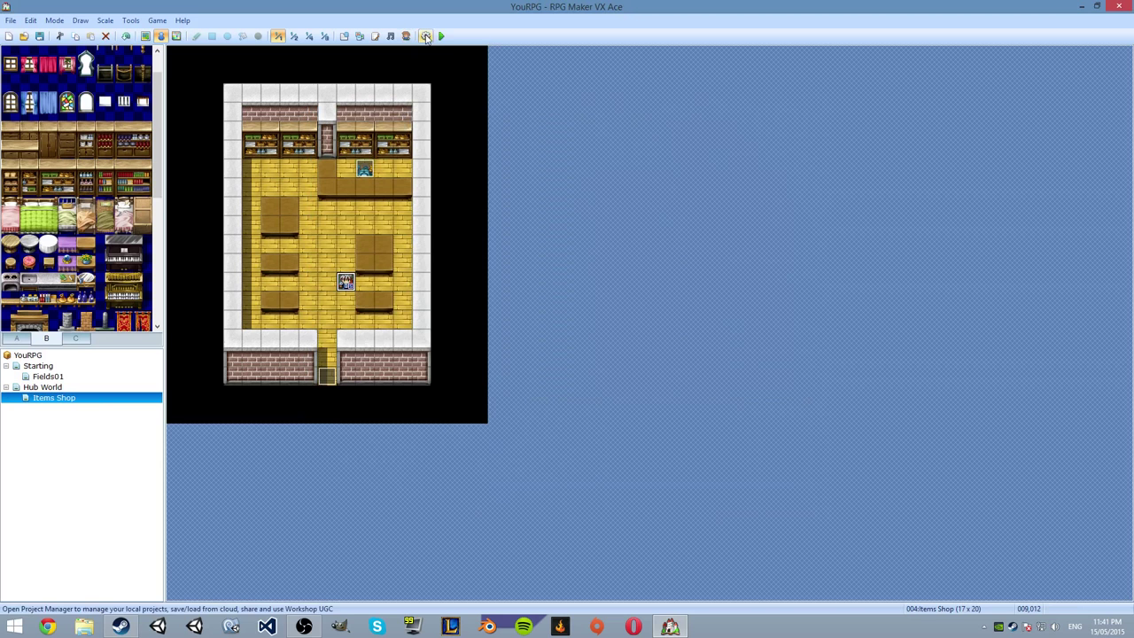
{"action": "left_click", "coordinate": [440, 35]}
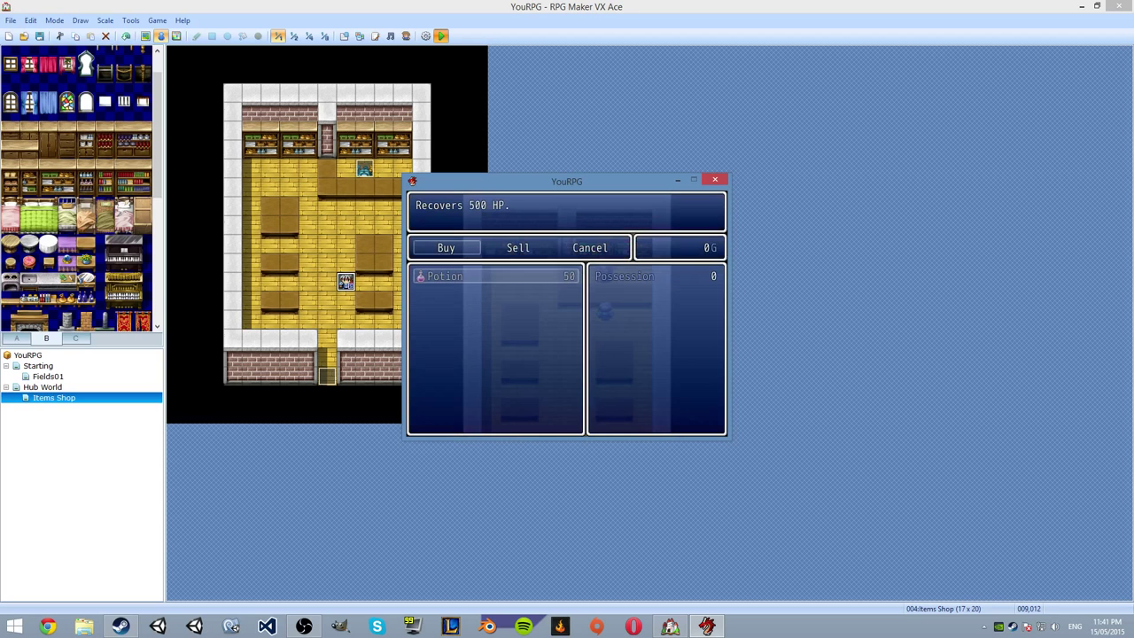
{"action": "left_click", "coordinate": [518, 247]}
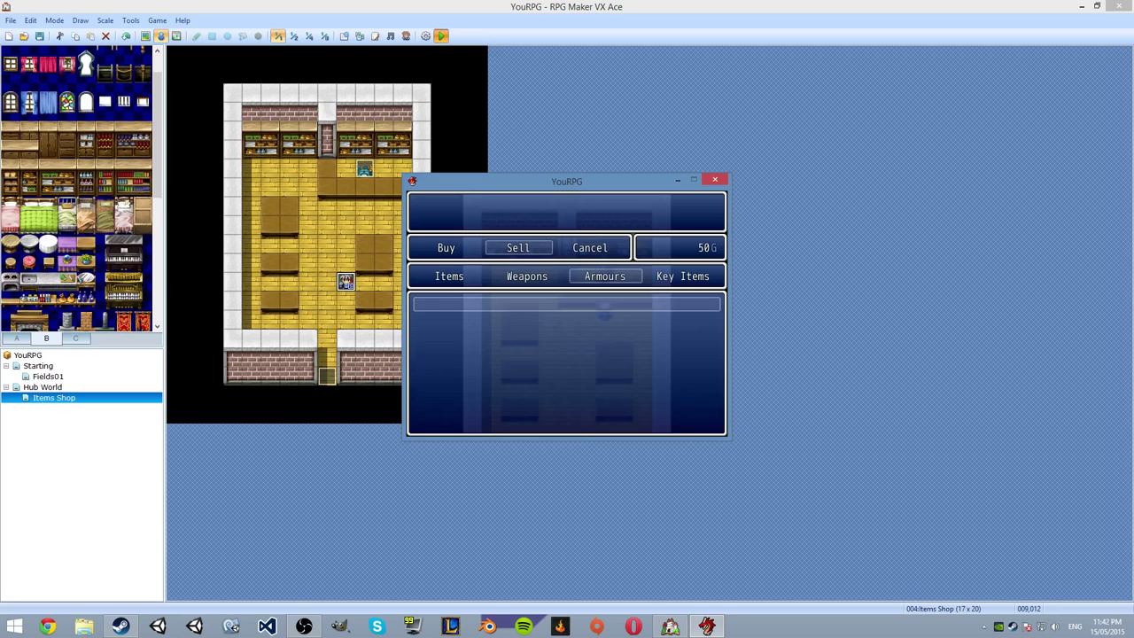
{"action": "left_click", "coordinate": [446, 247]}
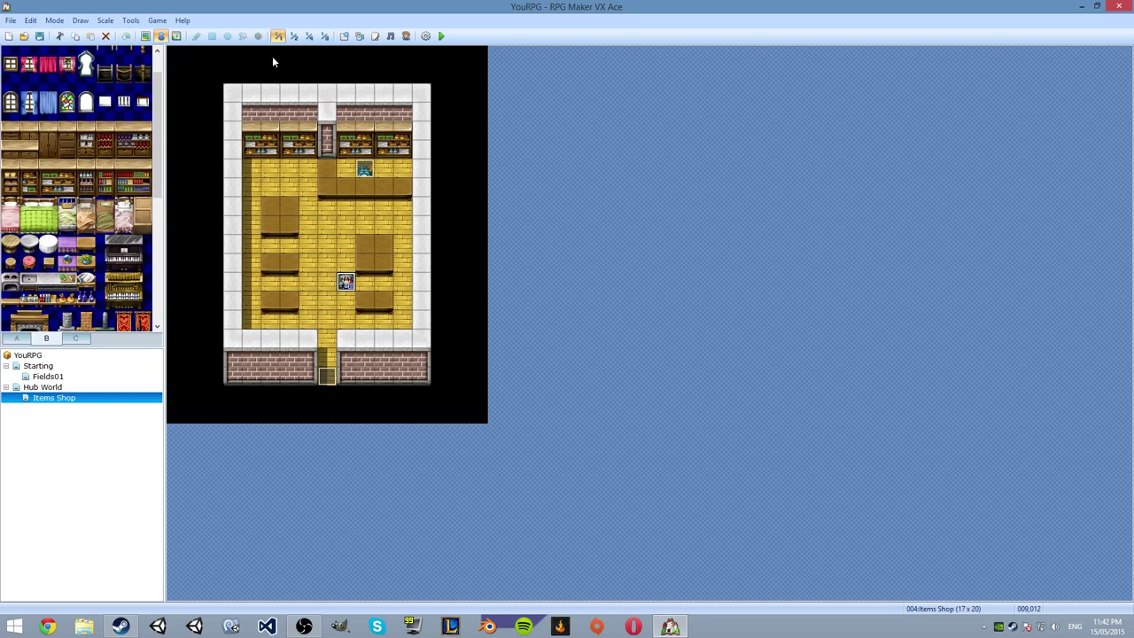
- Open shop event EV002 and browse pages 1 and 2 of event commands
{"action": "double_click", "coordinate": [346, 281]}
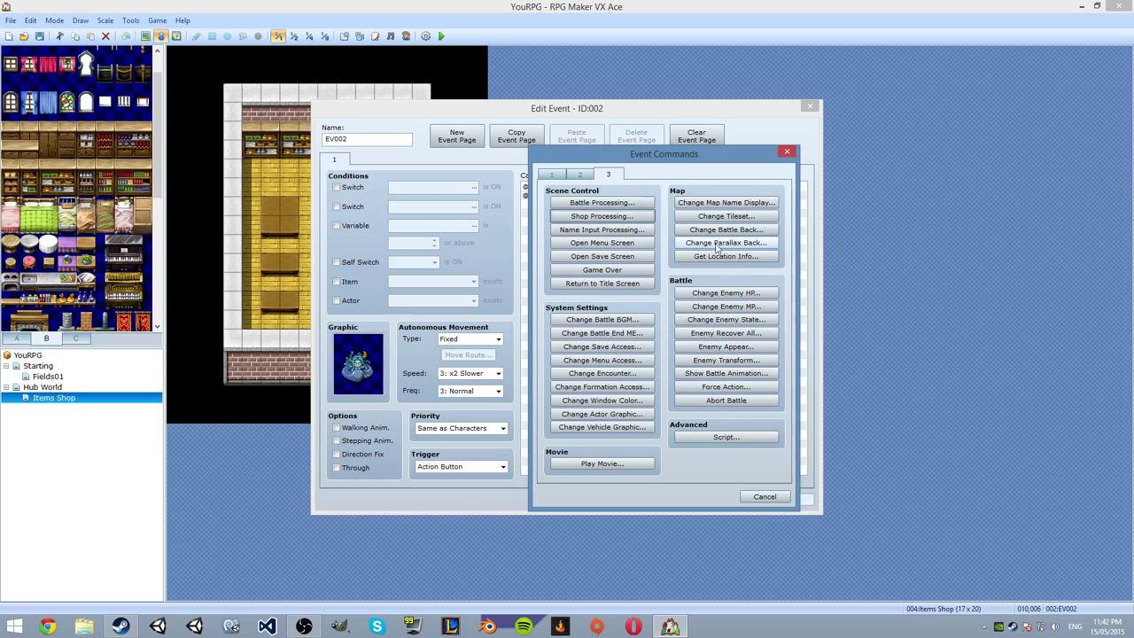
{"action": "left_click", "coordinate": [580, 174]}
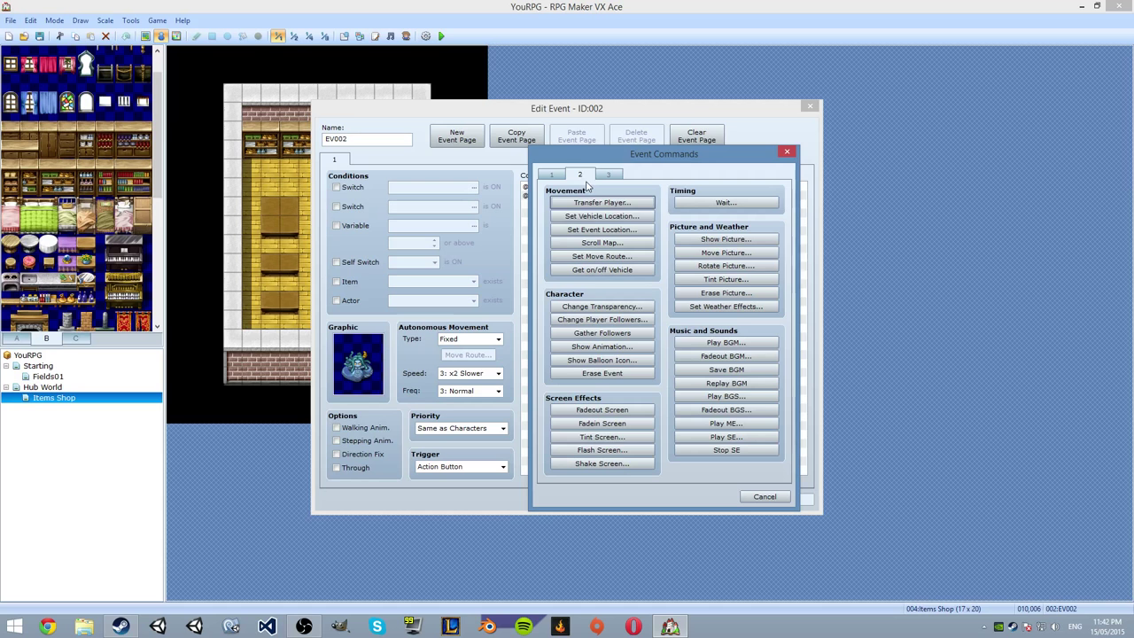
{"action": "left_click", "coordinate": [551, 173]}
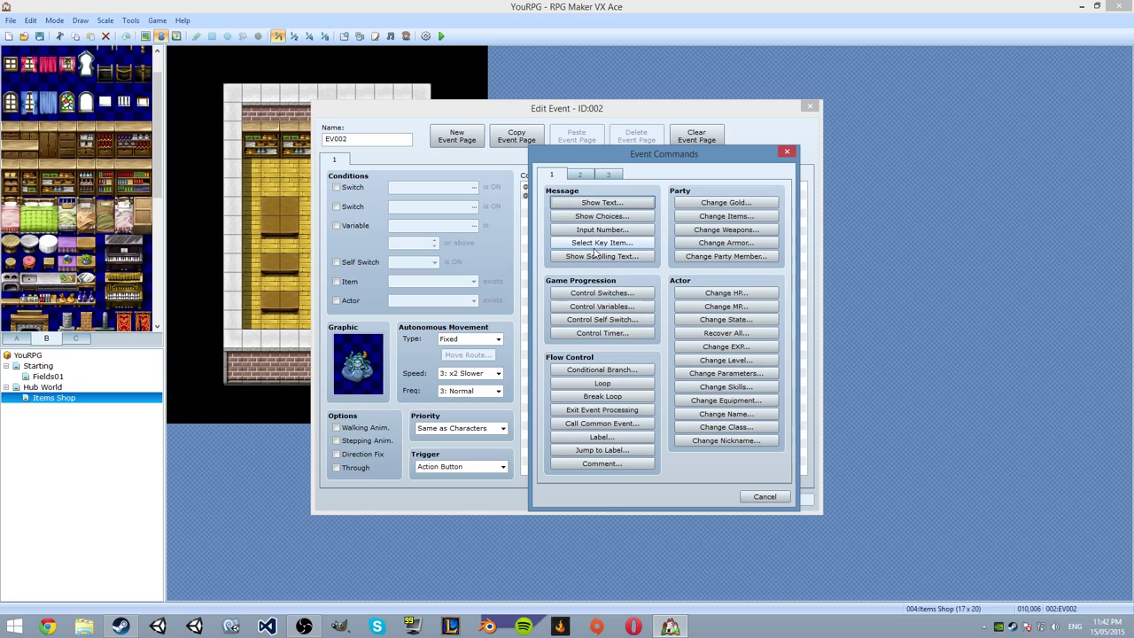
{"action": "mouse_move", "coordinate": [725, 307]}
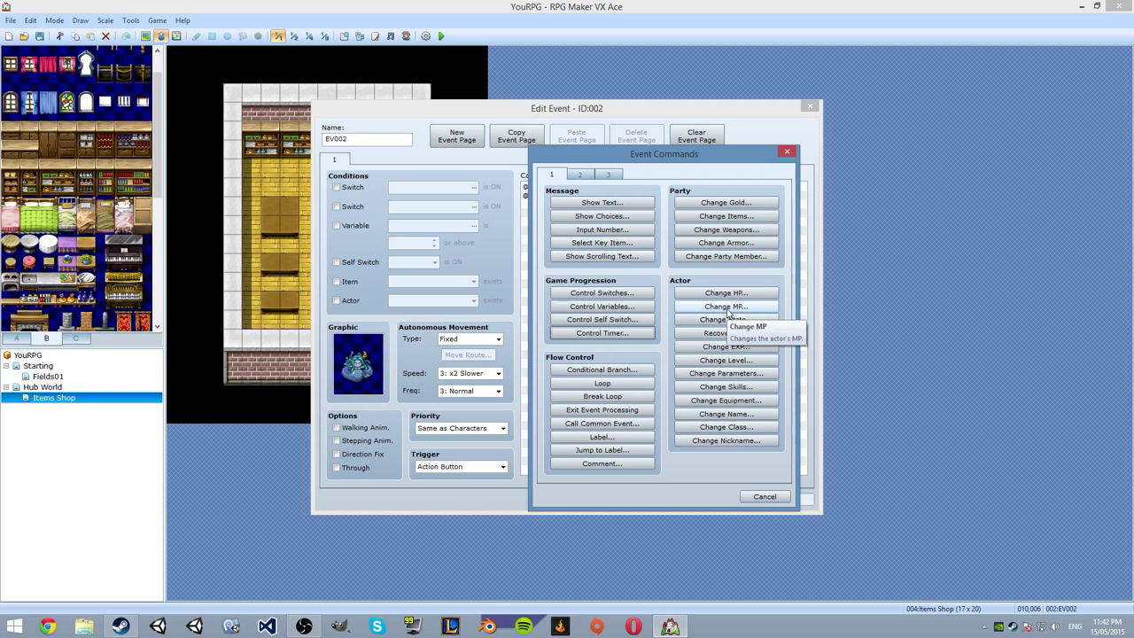
- Preview a gold Conditional Branch, then cancel and close the command list
{"action": "left_click", "coordinate": [602, 369]}
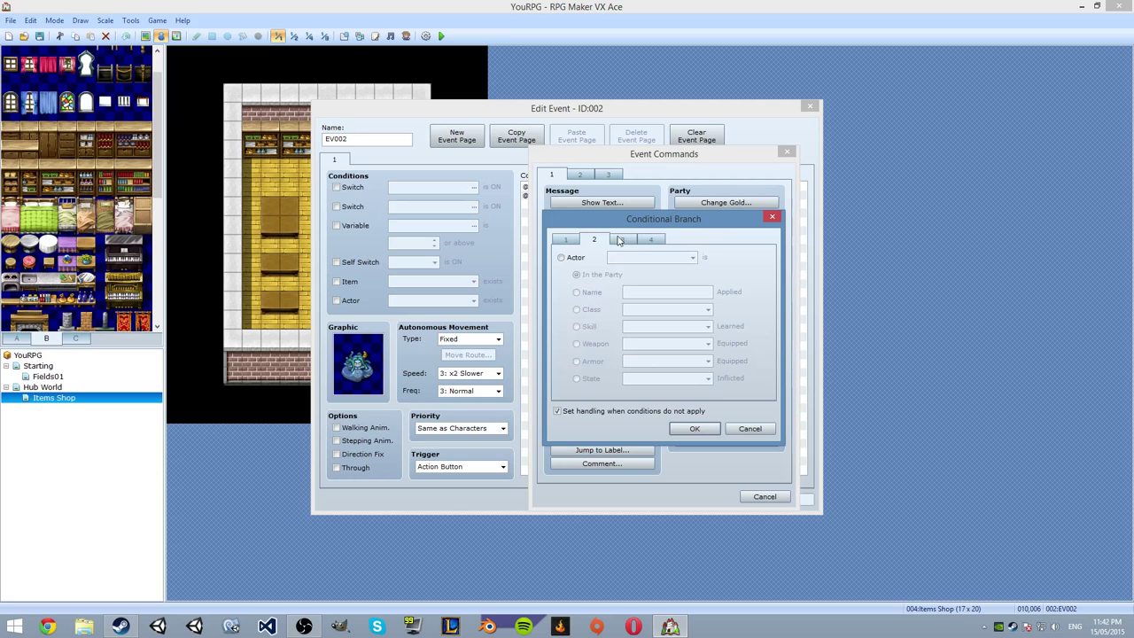
{"action": "left_click", "coordinate": [651, 239]}
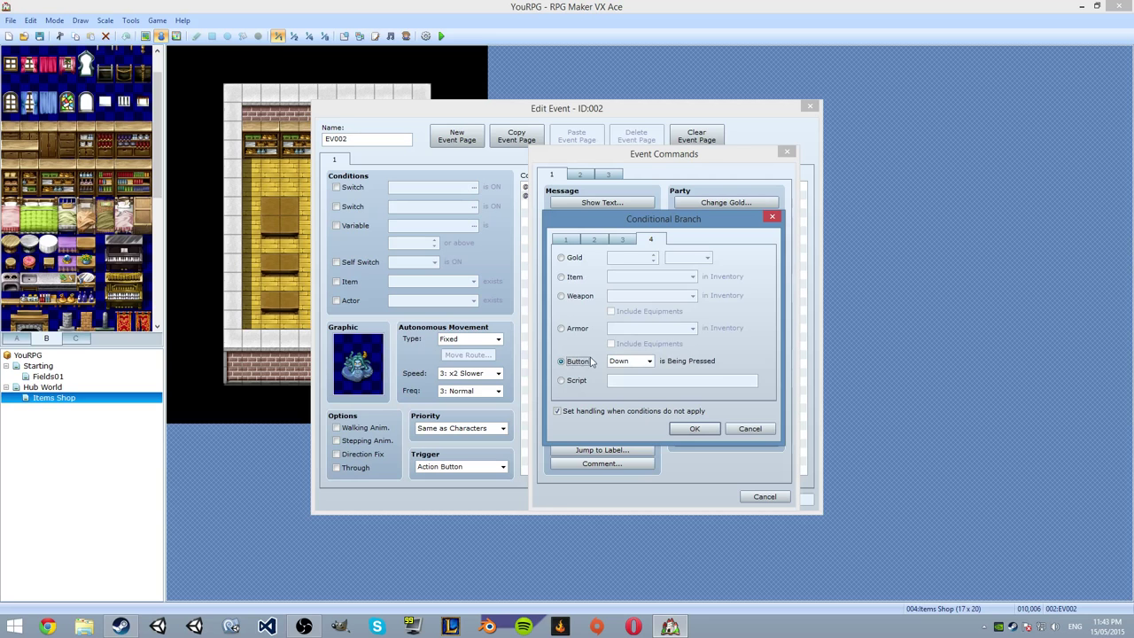
{"action": "left_click", "coordinate": [561, 257]}
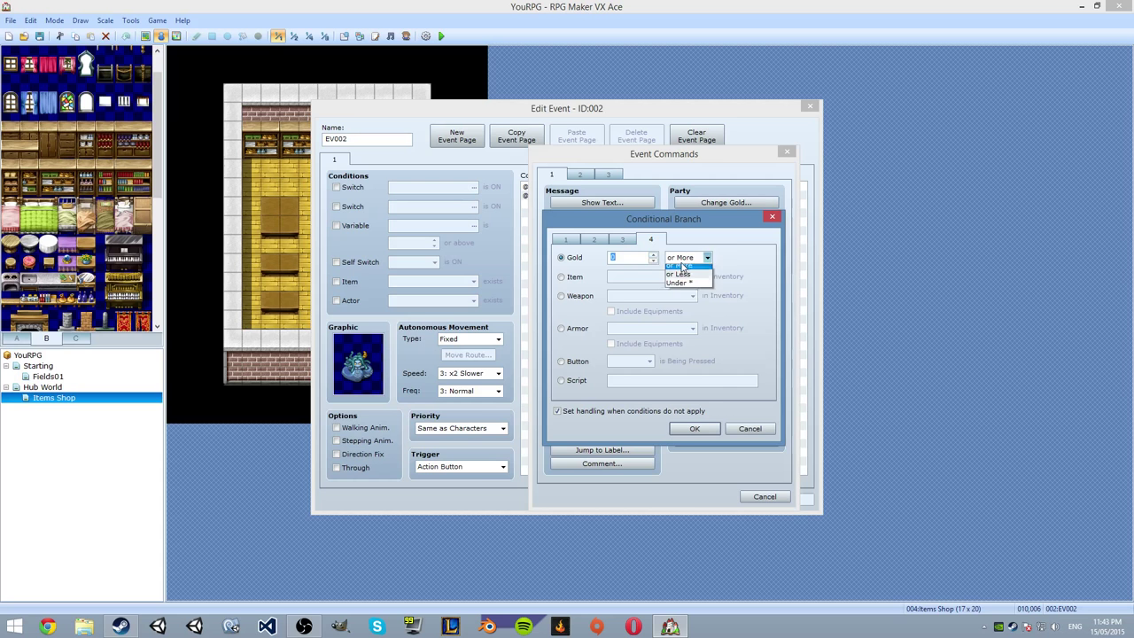
{"action": "left_click", "coordinate": [749, 428]}
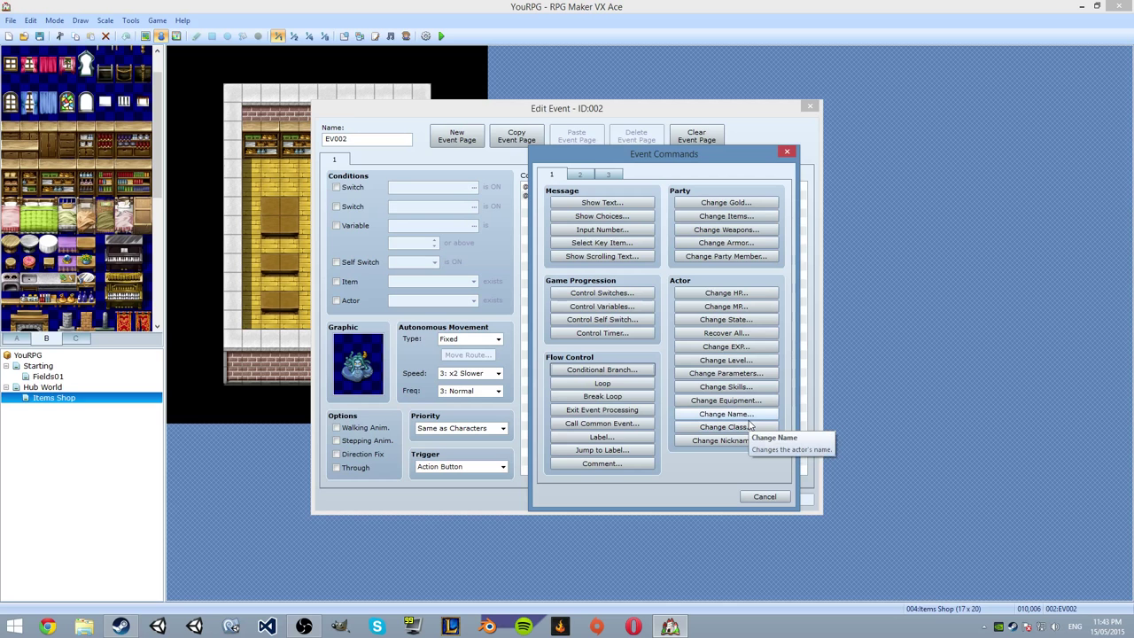
{"action": "left_click", "coordinate": [763, 496]}
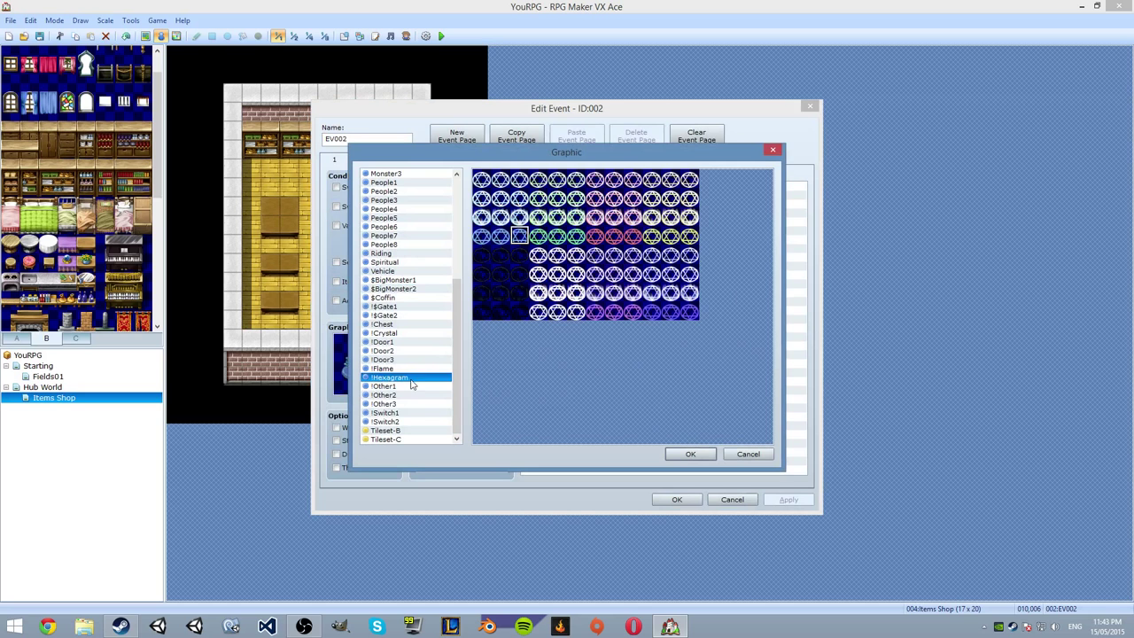
- Pick a new character sprite for EV002 and confirm the event changes
{"action": "left_click", "coordinate": [384, 245]}
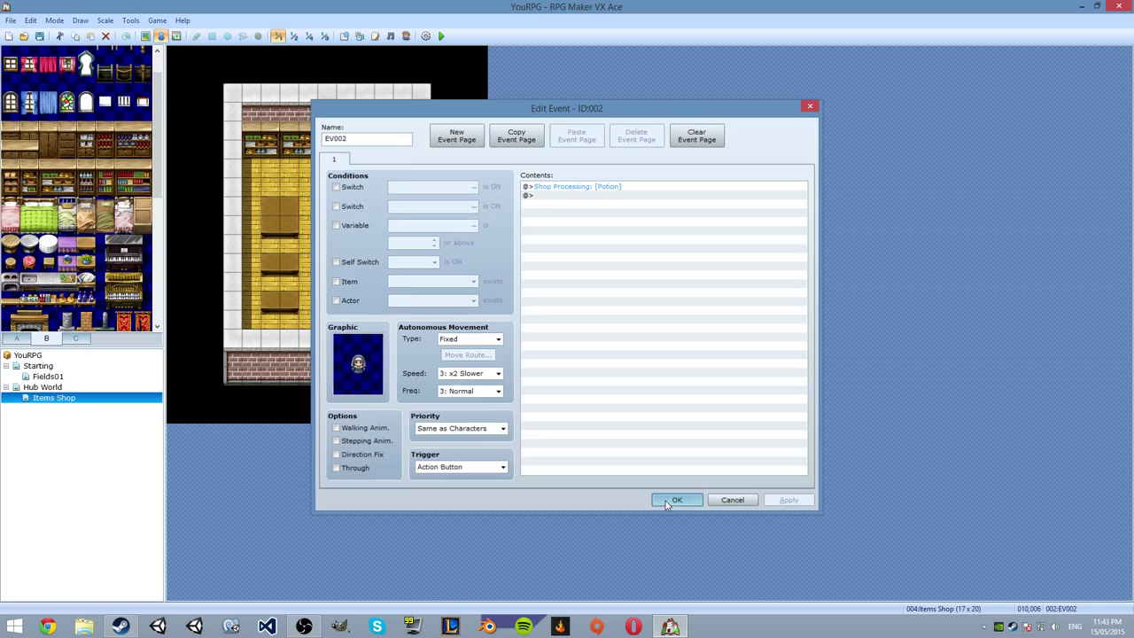
{"action": "left_click", "coordinate": [677, 500]}
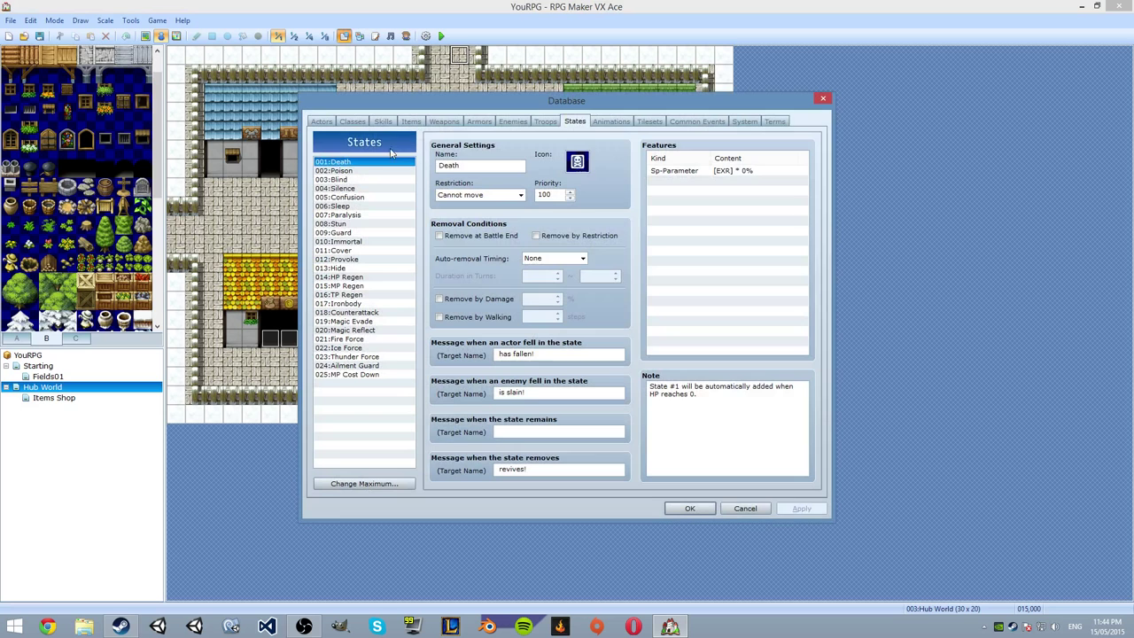
- Switch the Database to the Actors tab and inspect the first actor's settings
{"action": "left_click", "coordinate": [321, 122]}
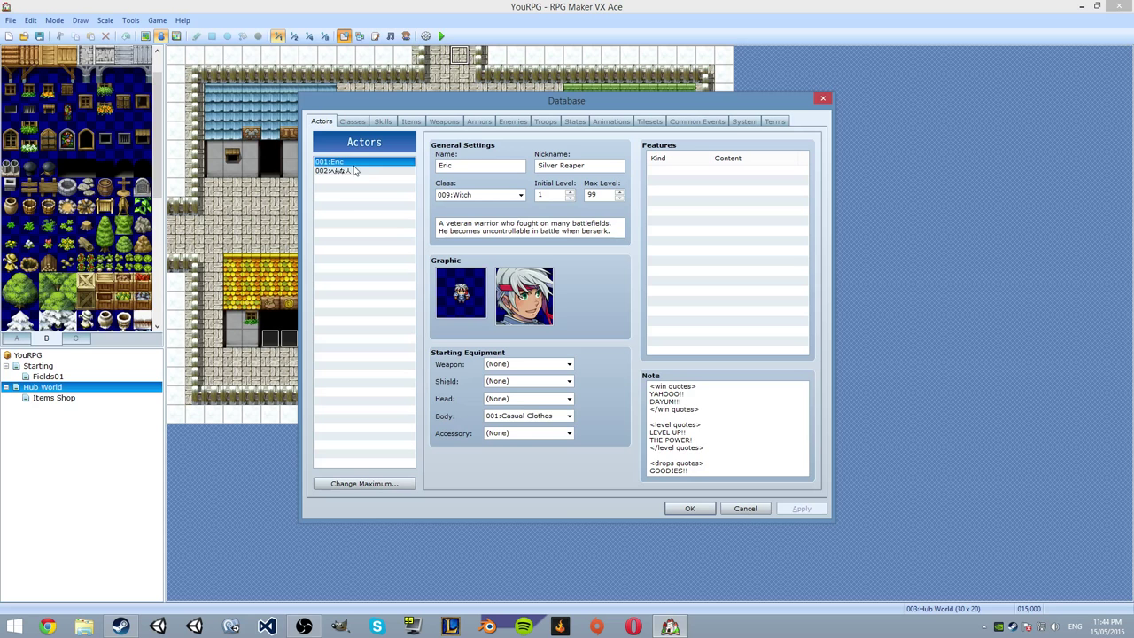
{"action": "left_click", "coordinate": [689, 507]}
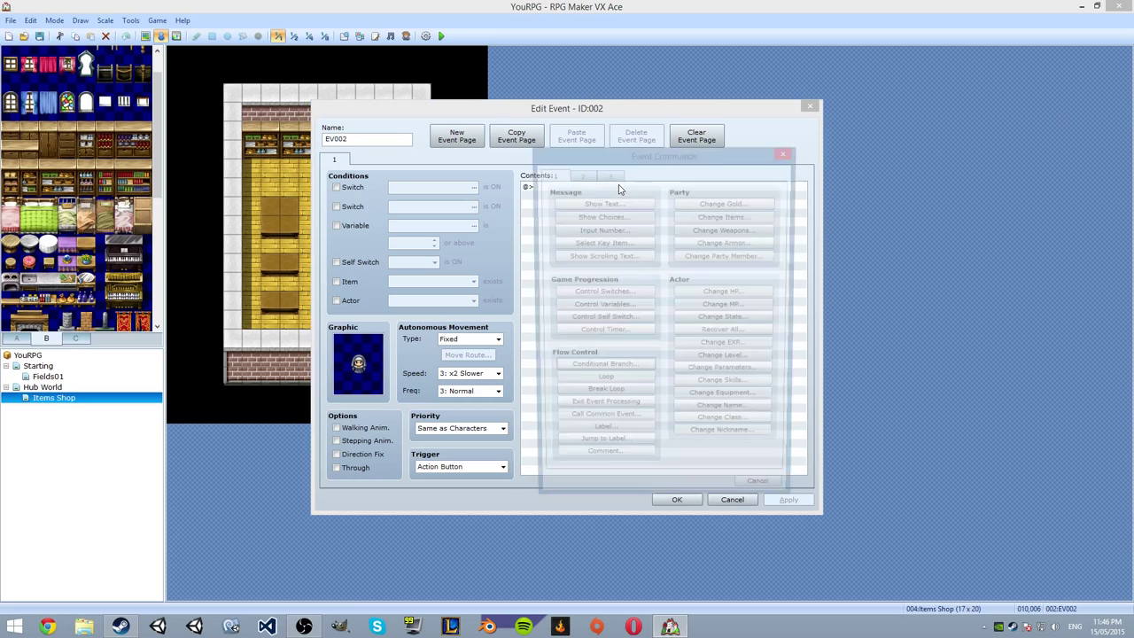
- Add a Control Variables command and name variable 0004 'CurrentShop'
{"action": "left_click", "coordinate": [605, 304]}
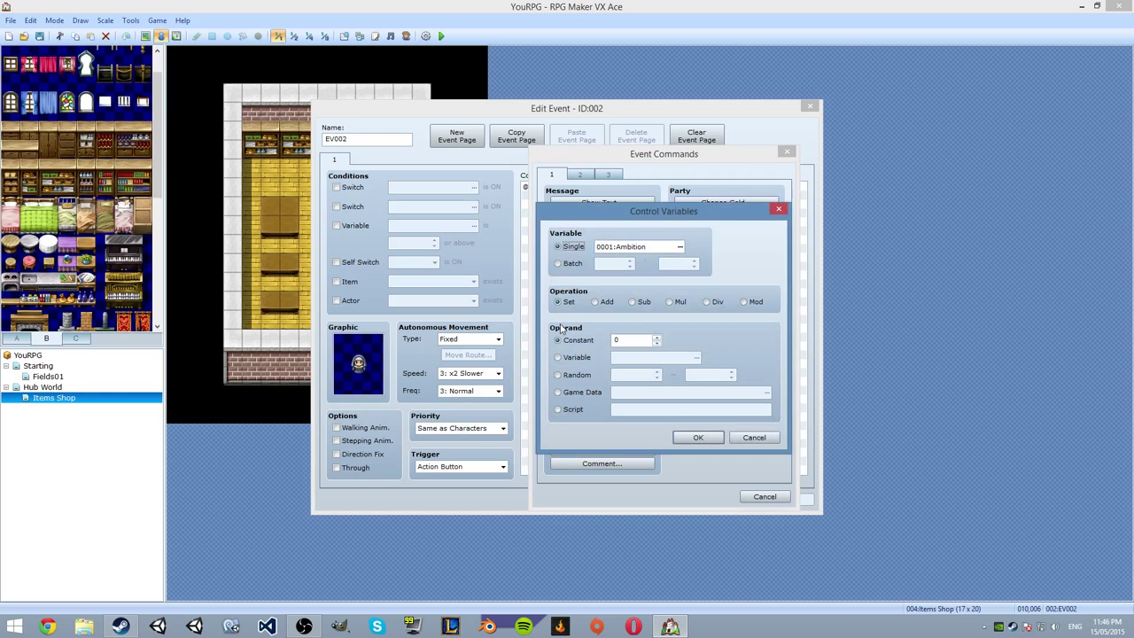
{"action": "left_click", "coordinate": [680, 246]}
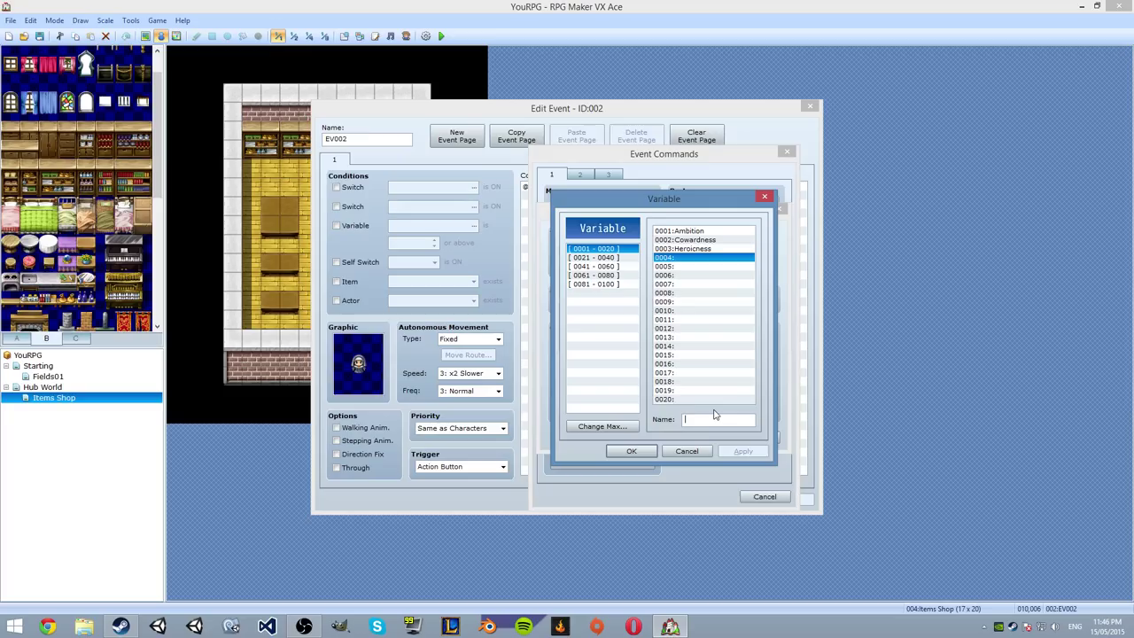
{"action": "type", "text": "CurrentShop"}
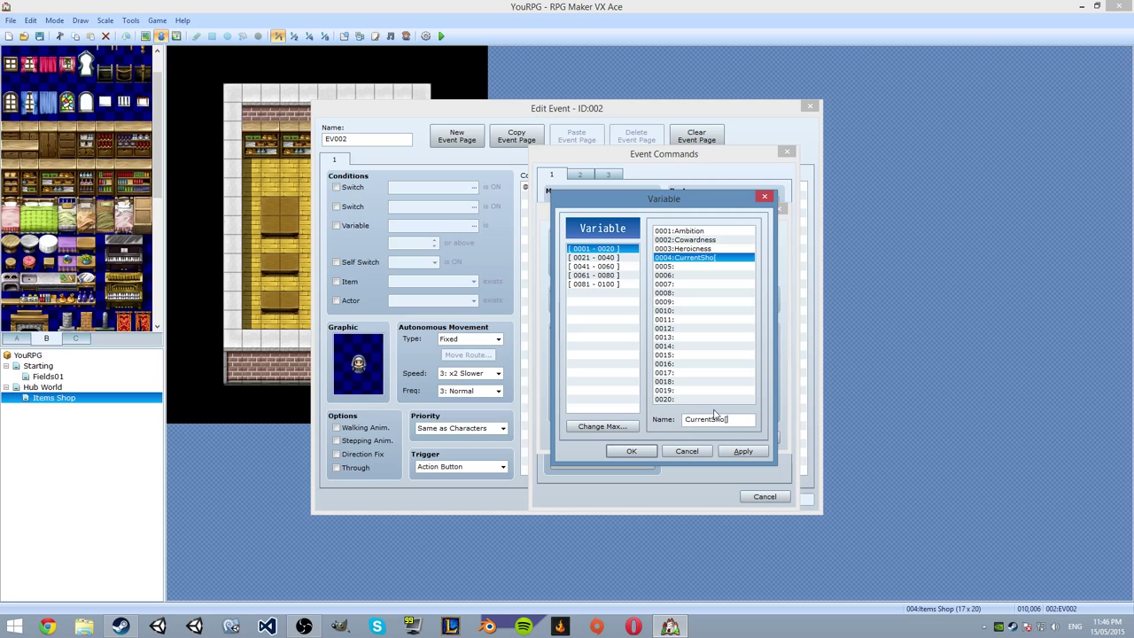
{"action": "left_click", "coordinate": [631, 451]}
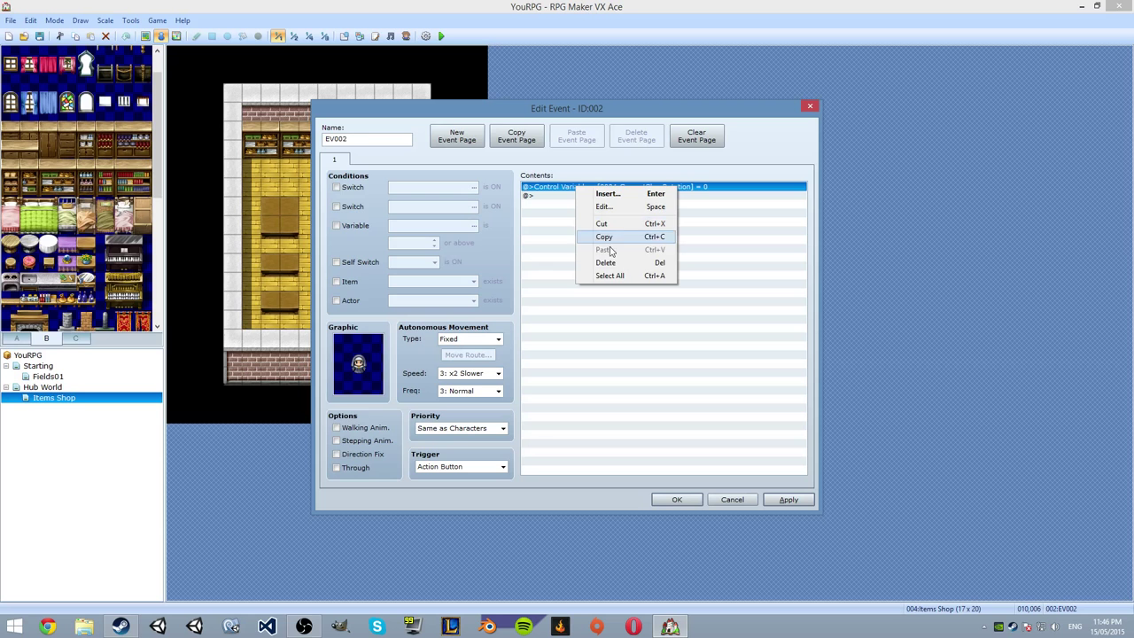
- Insert a Conditional Branch testing variable 0004 CurrentShopRotation equal to constant 1
{"action": "left_click", "coordinate": [607, 193]}
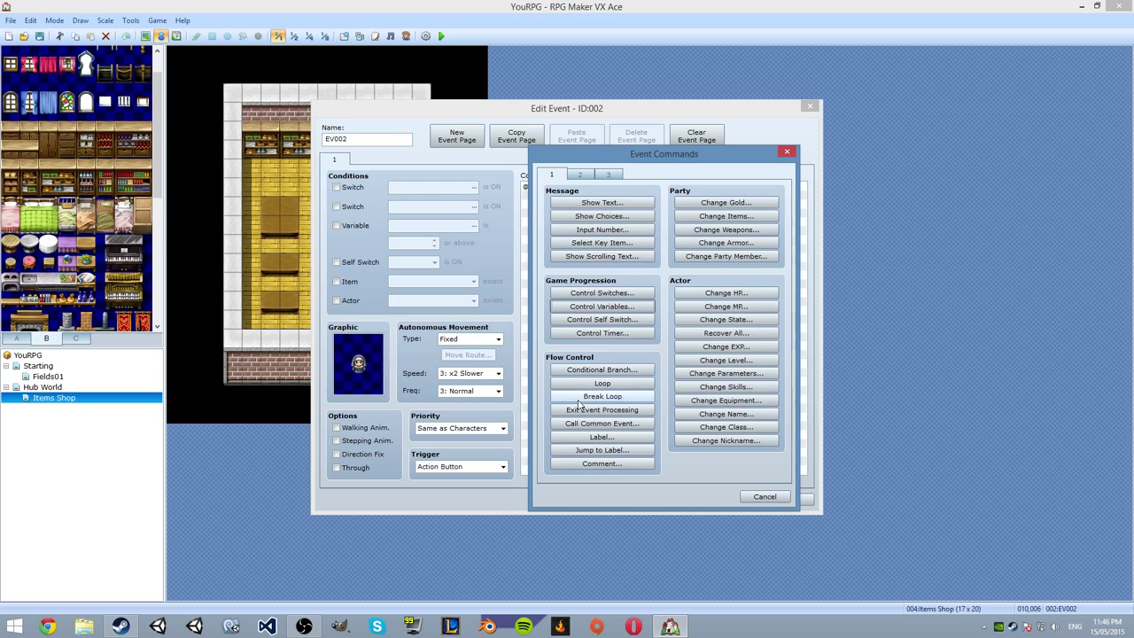
{"action": "left_click", "coordinate": [601, 369]}
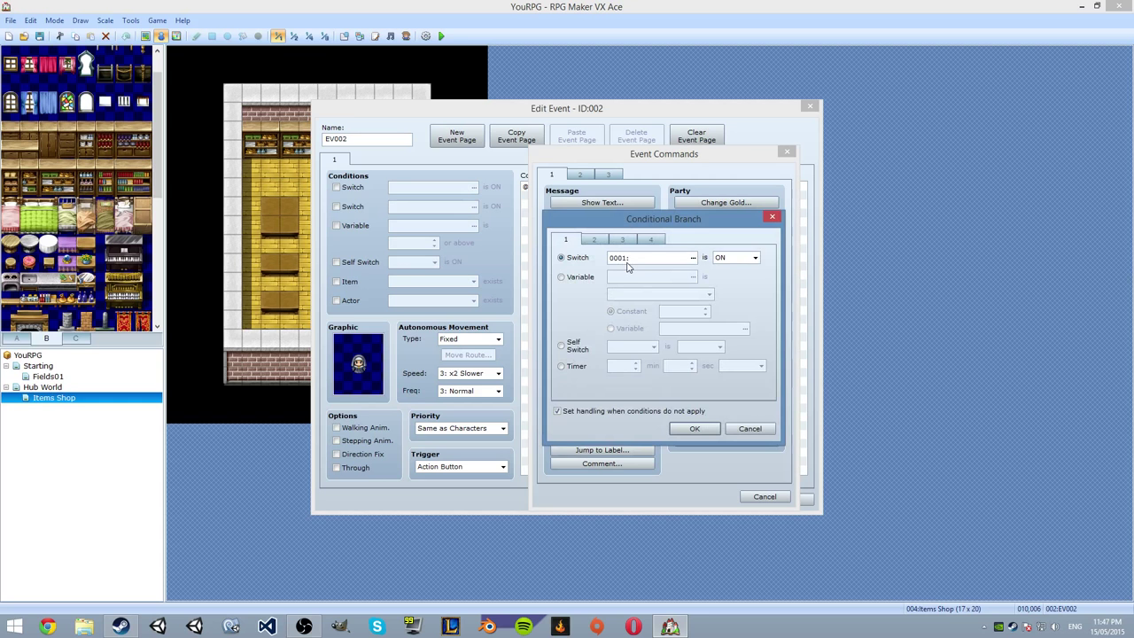
{"action": "left_click", "coordinate": [561, 276]}
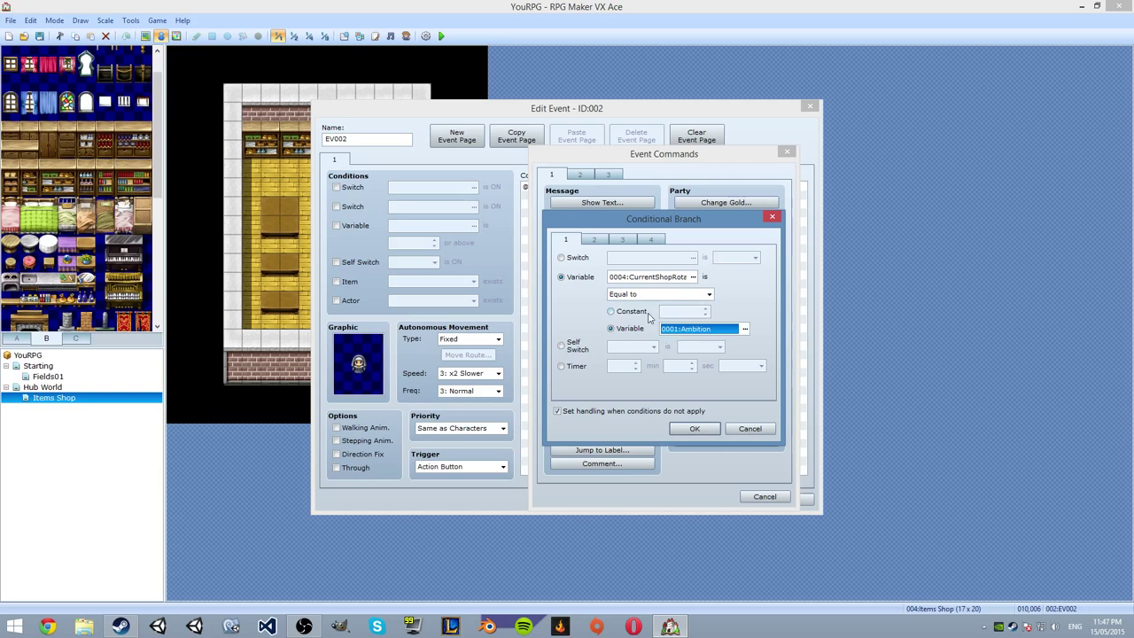
{"action": "left_click", "coordinate": [610, 311]}
{"action": "type", "text": "1"}
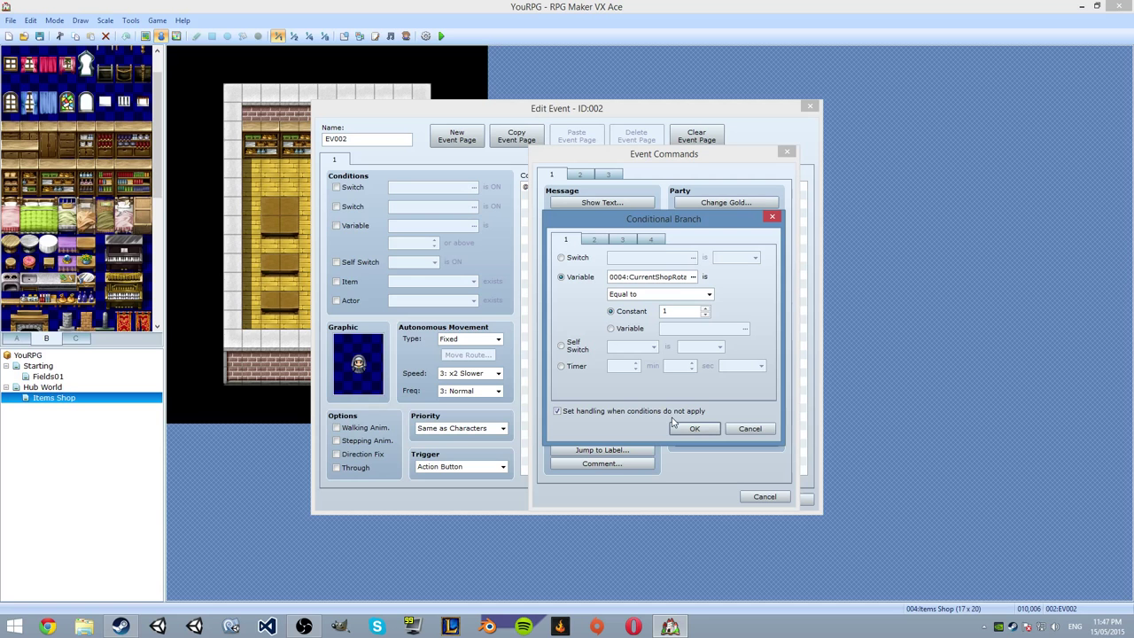
{"action": "left_click", "coordinate": [749, 427]}
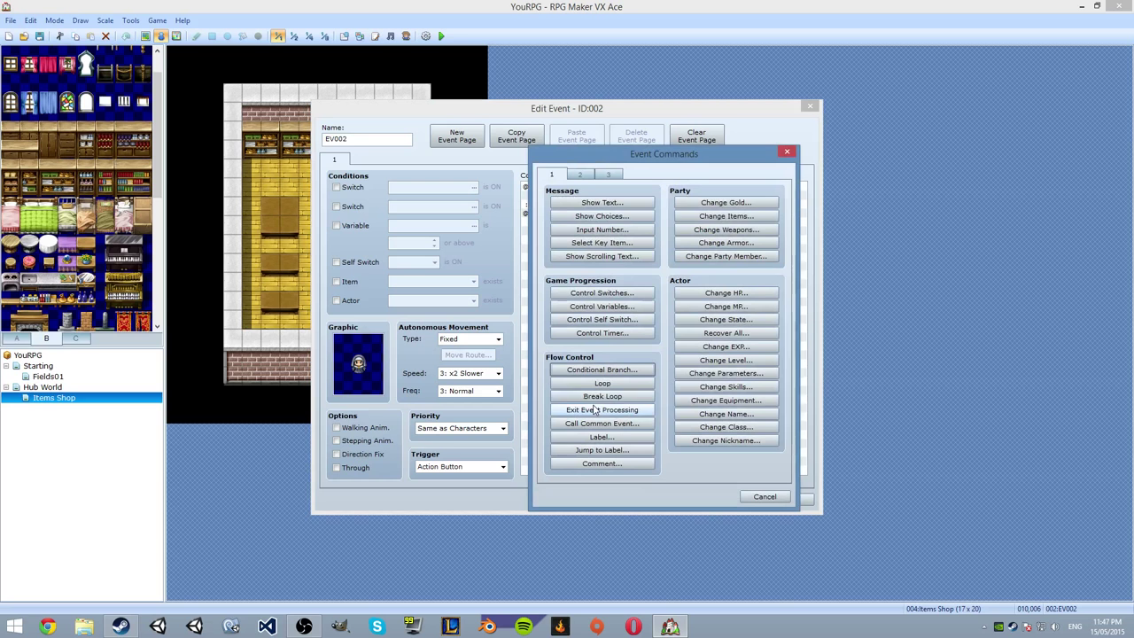
{"action": "mouse_move", "coordinate": [602, 423]}
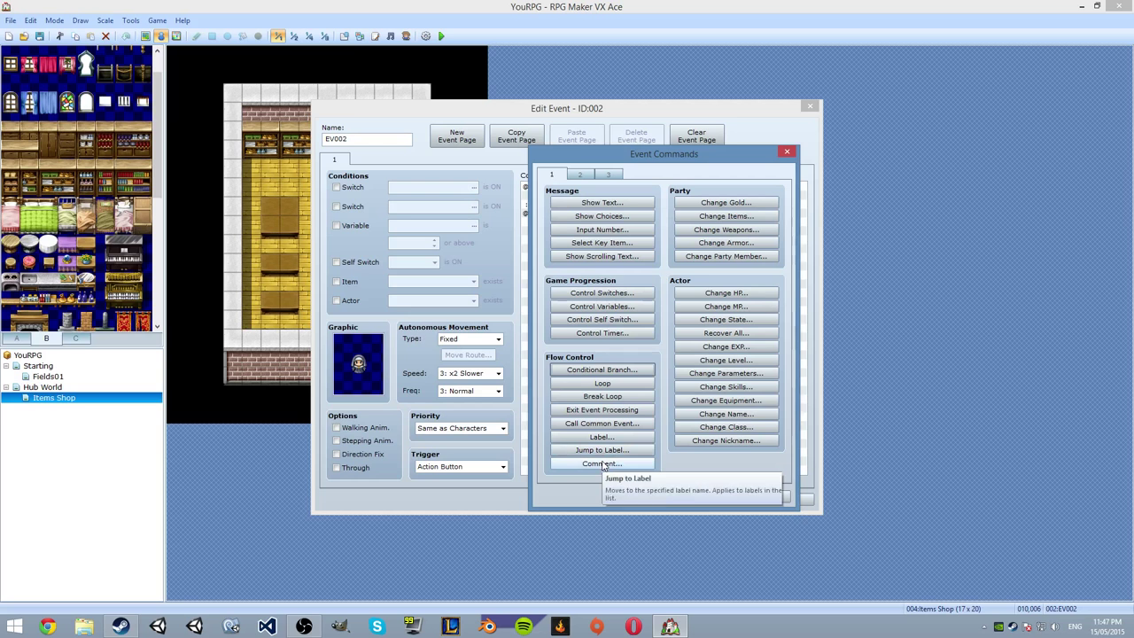
- Browse event command pages 2 and 3 and add Shop Processing inside the branch
{"action": "left_click", "coordinate": [579, 174]}
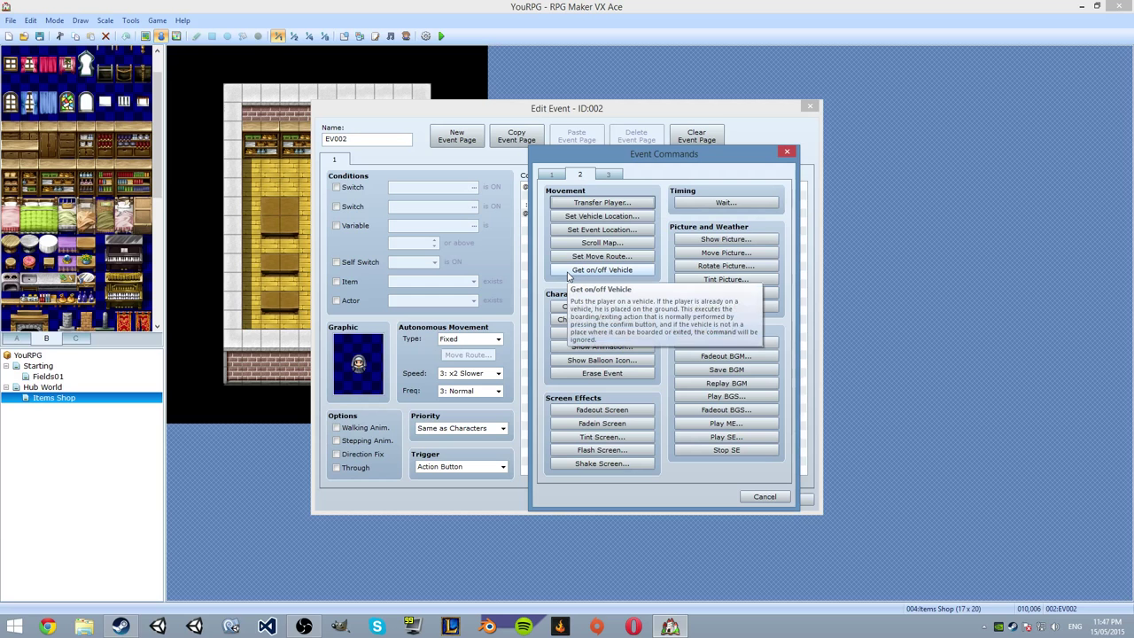
{"action": "left_click", "coordinate": [607, 173]}
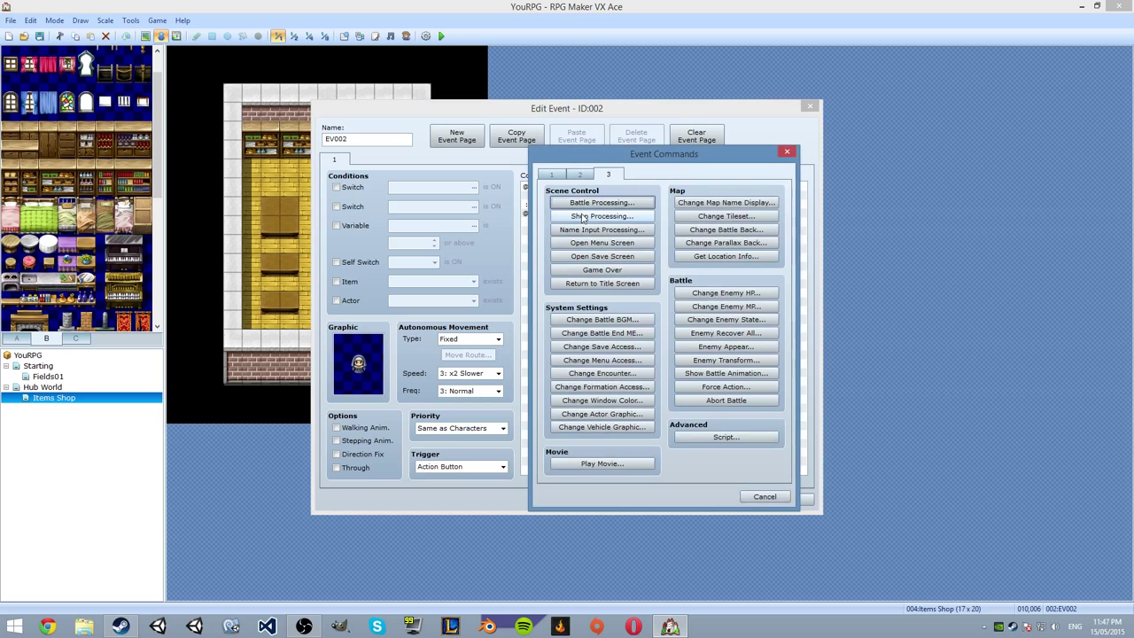
{"action": "left_click", "coordinate": [601, 216]}
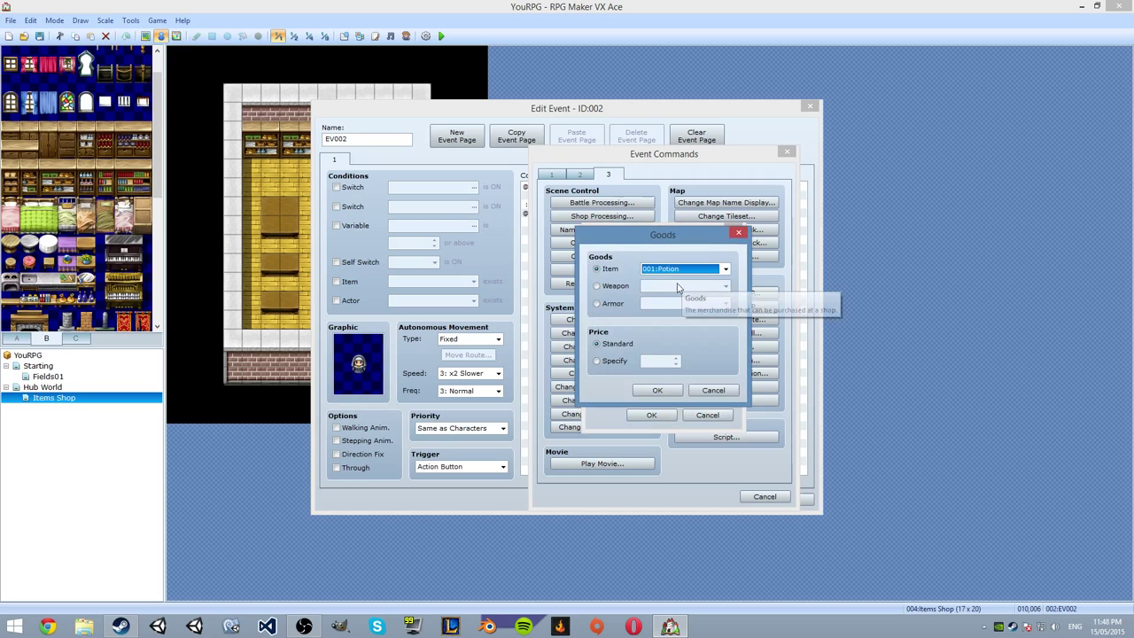
- Add 001:Potion to the shop goods with a specified price of 50
{"action": "left_click", "coordinate": [597, 361]}
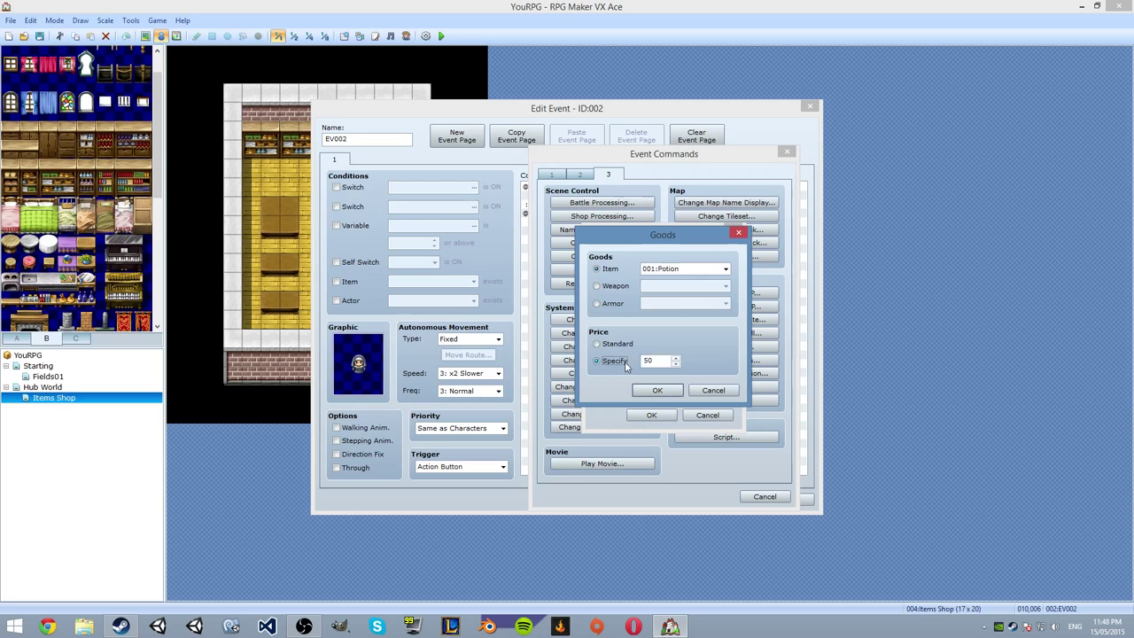
{"action": "left_click", "coordinate": [726, 269]}
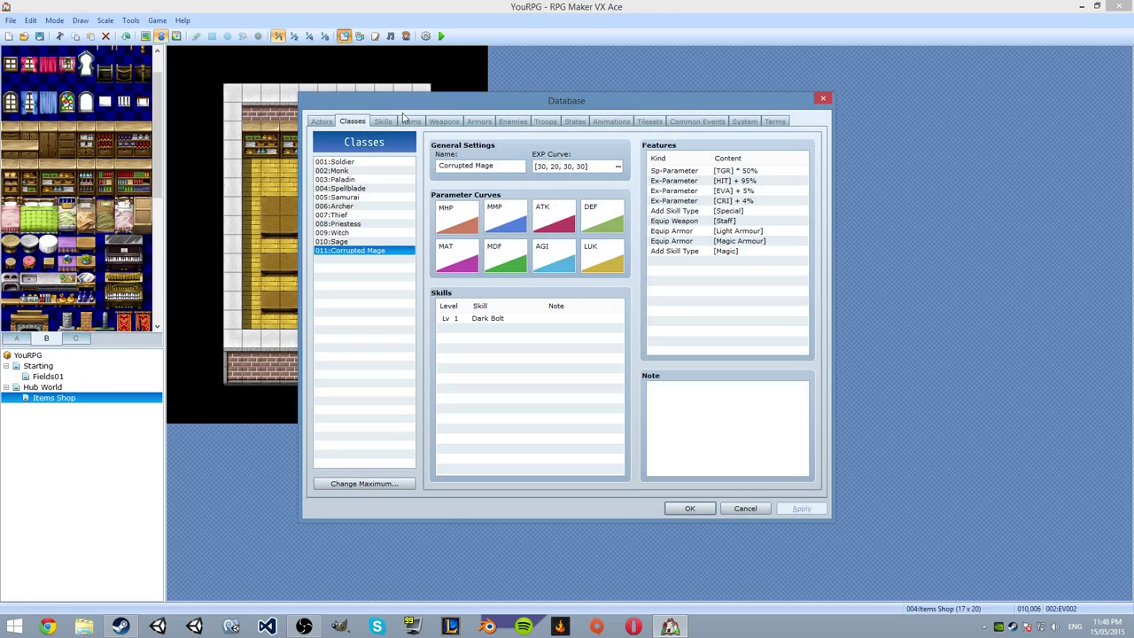
- Browse the Database Items tab, checking entries such as Life Up
{"action": "left_click", "coordinate": [410, 121]}
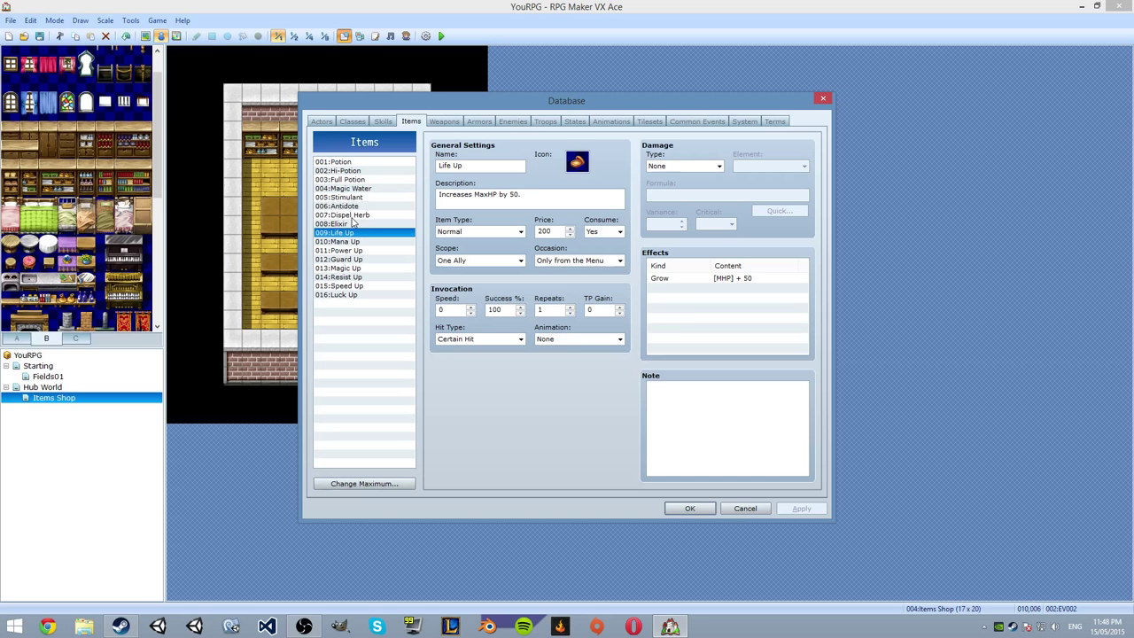
{"action": "left_click", "coordinate": [690, 508]}
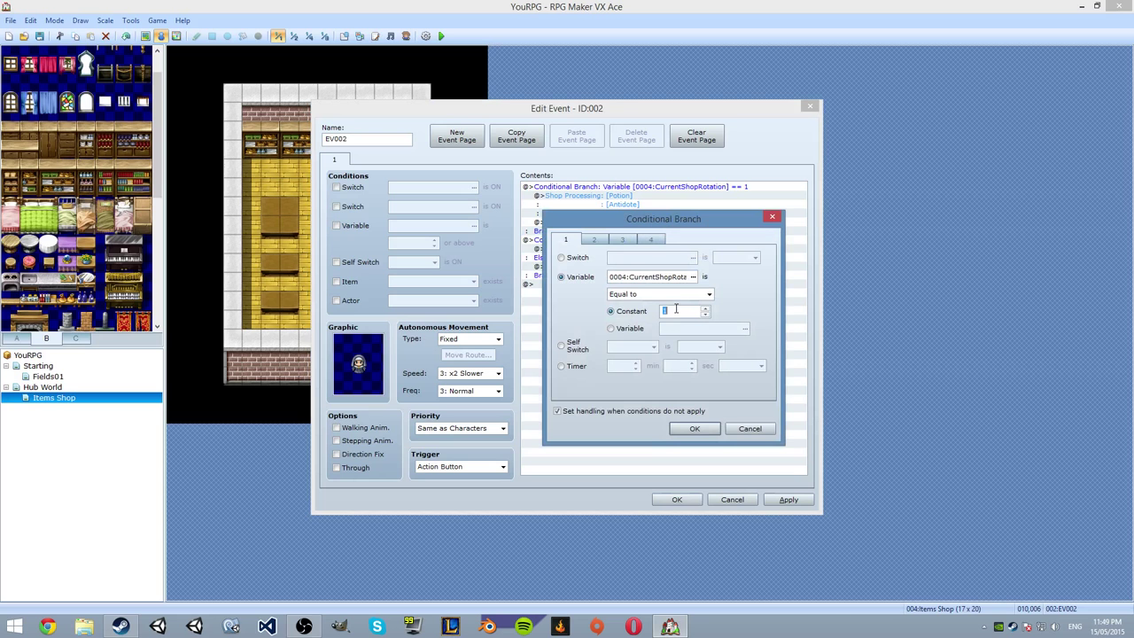
- Set the second branch to test variable 0004 equal to constant 2
{"action": "left_click", "coordinate": [694, 428]}
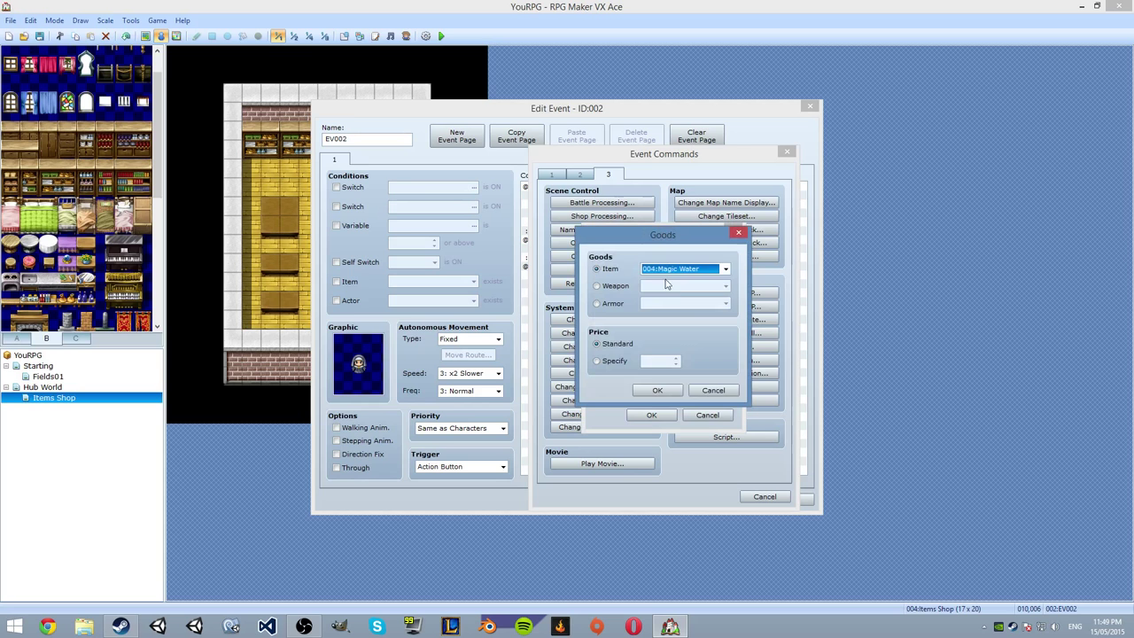
- Add goods including Life Up and Resist Up to the second branch's shop
{"action": "left_click", "coordinate": [725, 268]}
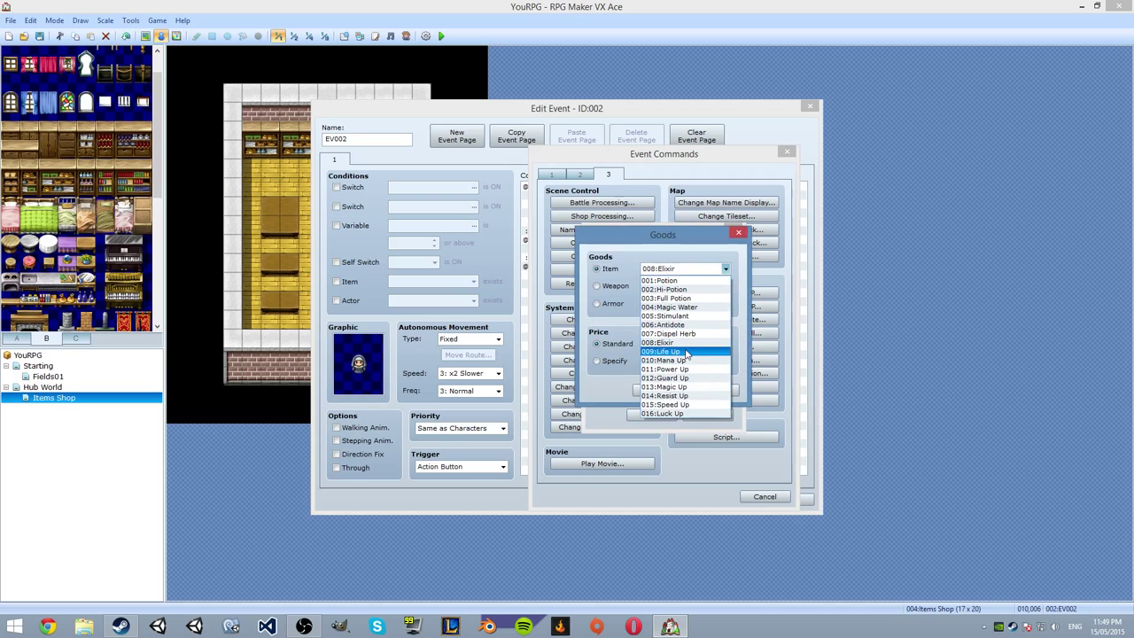
{"action": "left_click", "coordinate": [660, 280]}
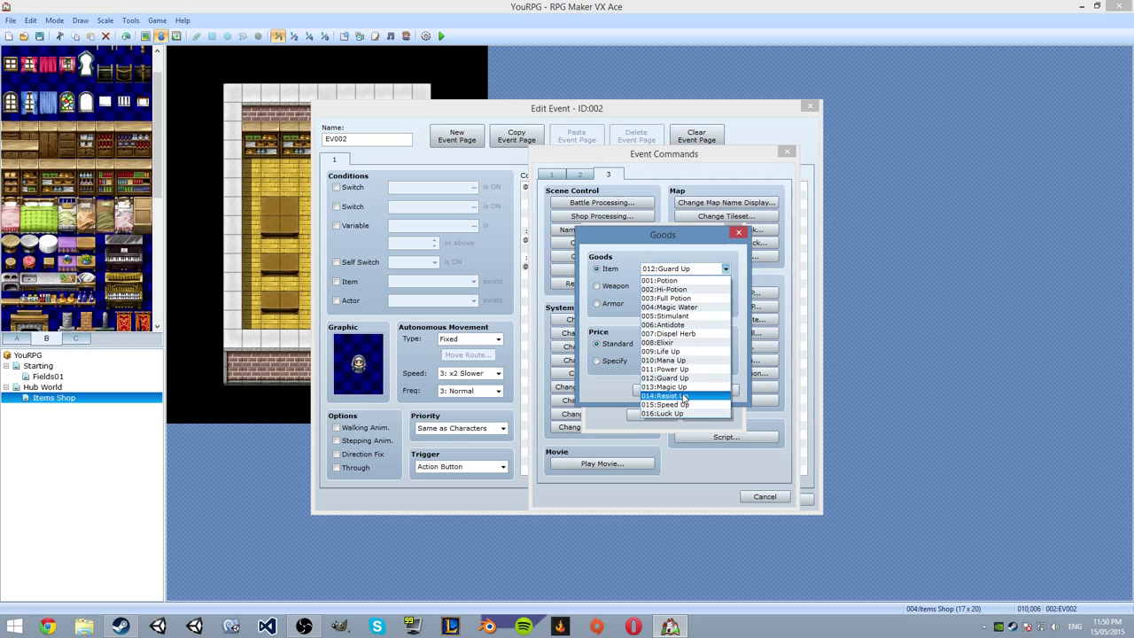
{"action": "left_click", "coordinate": [665, 387]}
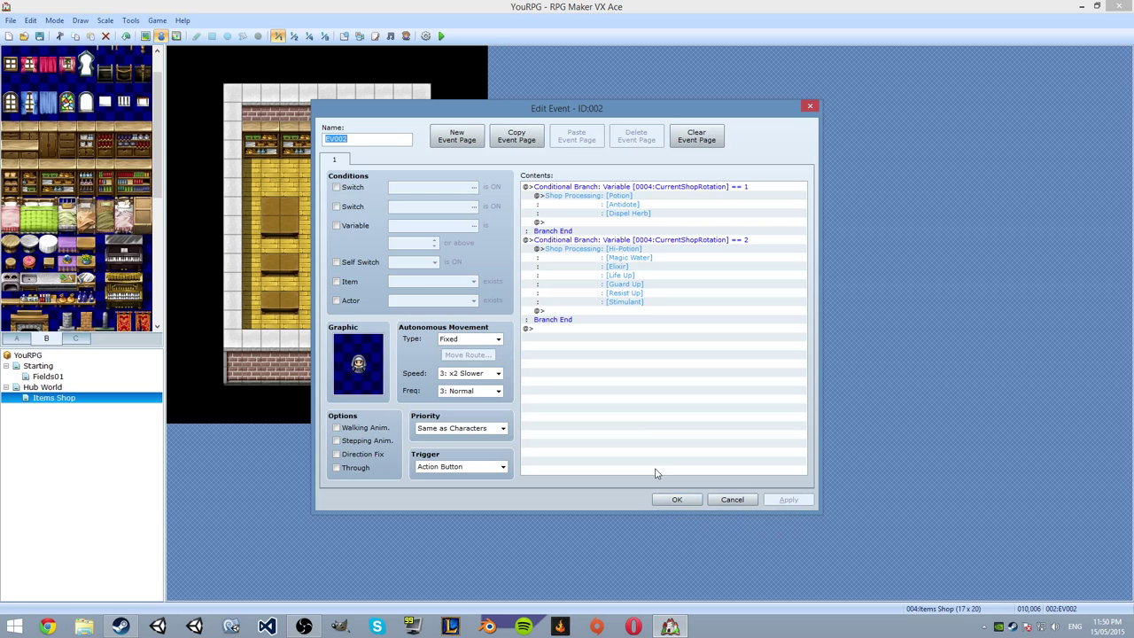
- Confirm the shopkeeper event and open the Hub World map
{"action": "left_click", "coordinate": [732, 499]}
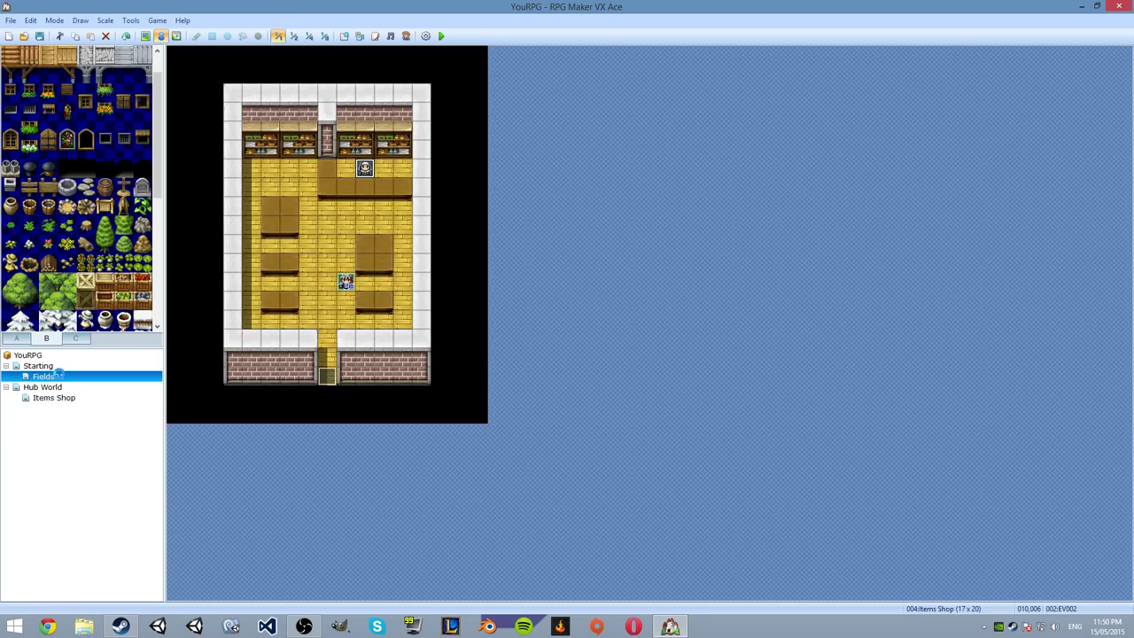
{"action": "left_click", "coordinate": [41, 387]}
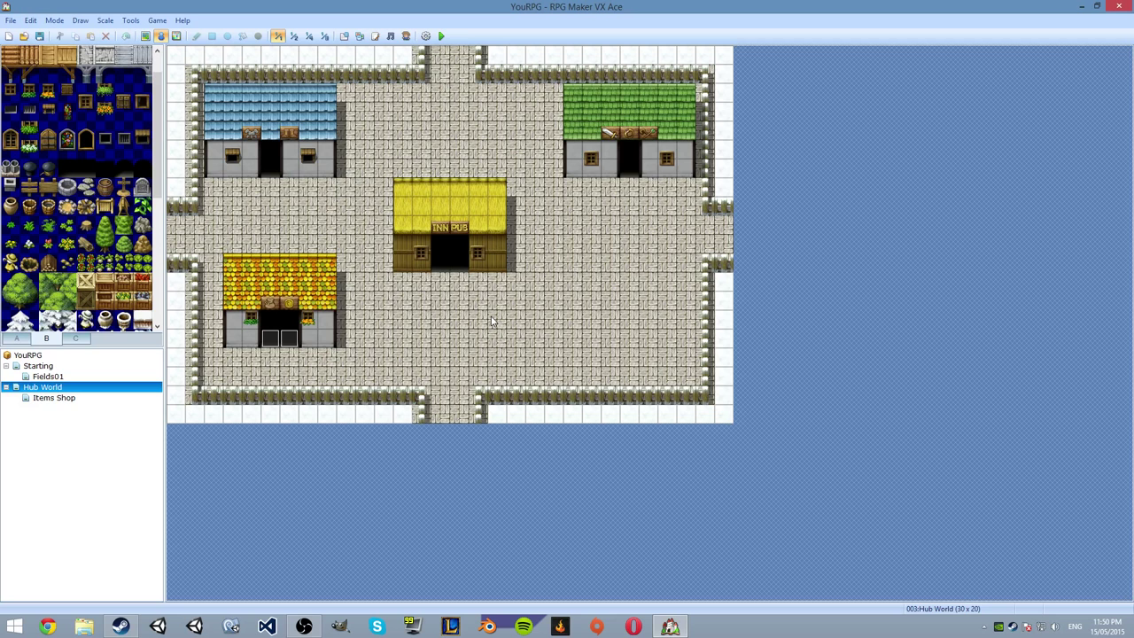